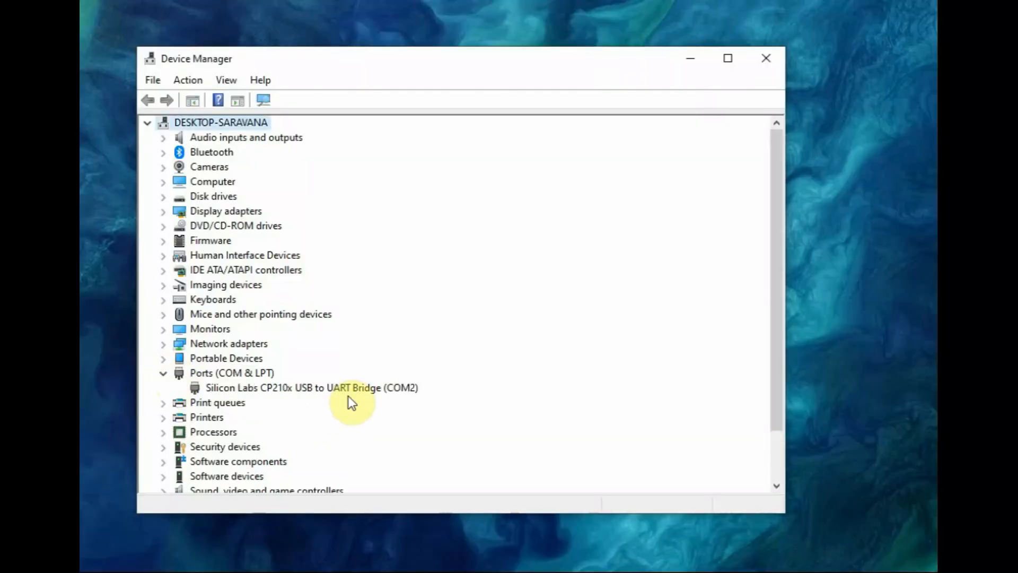
# Select the CP210x USB to UART Bridge on COM2, then minimize Device Manager.
pyautogui.click(310, 388)
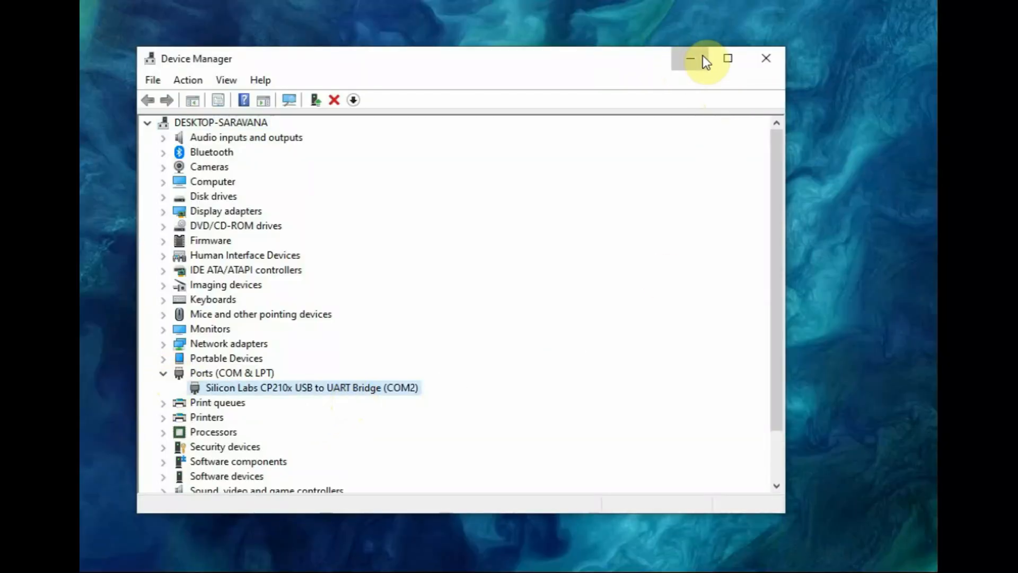
pyautogui.click(690, 58)
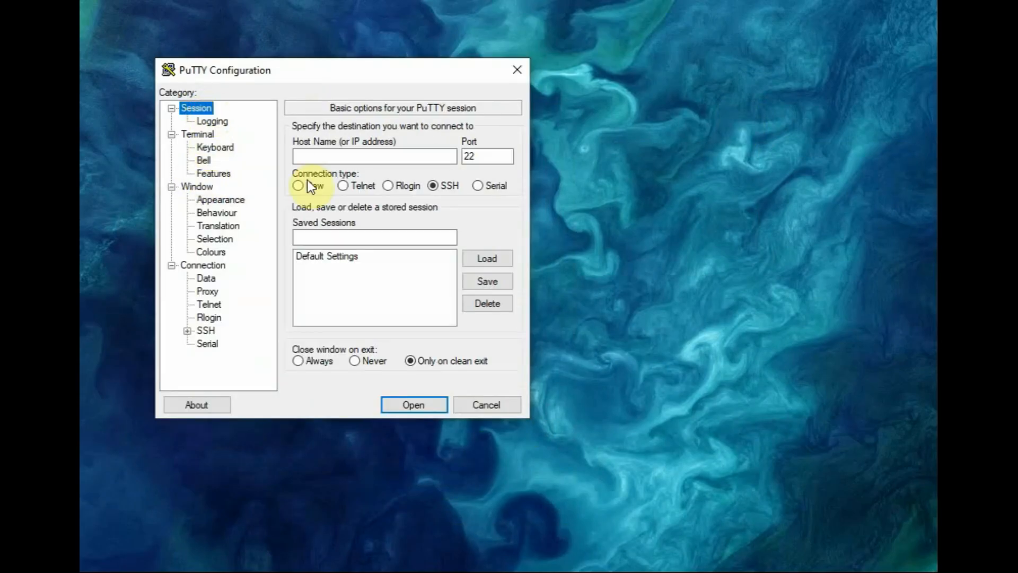
# Open a Serial PuTTY session on COM2 at 115200 baud.
pyautogui.click(479, 185)
pyautogui.write('115')
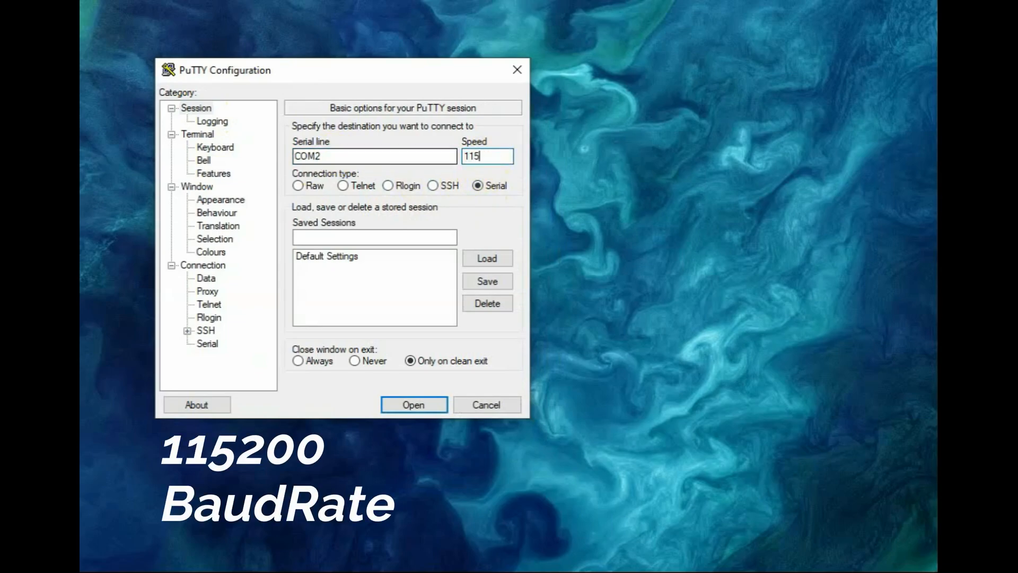
pyautogui.write('200')
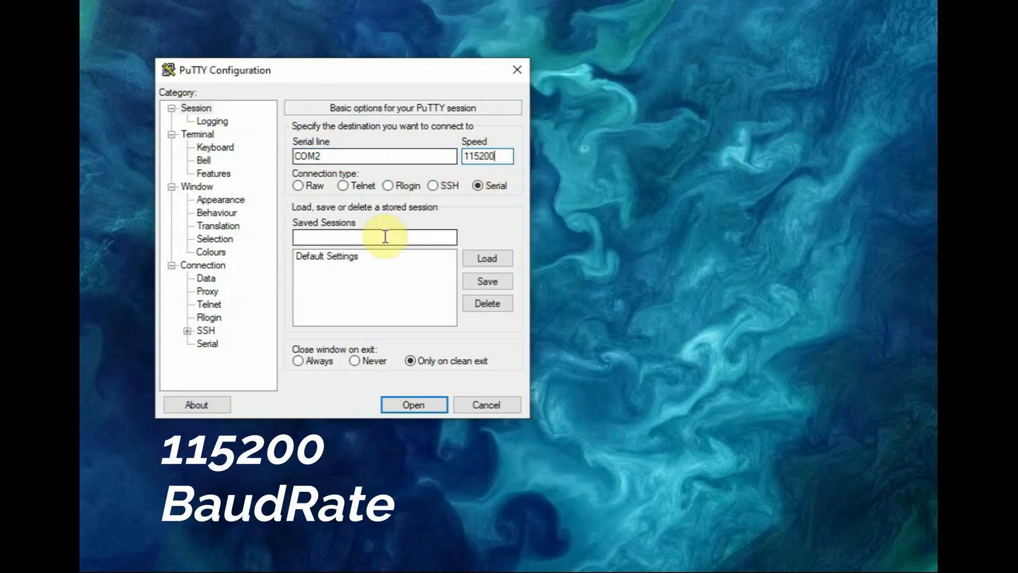
pyautogui.click(413, 405)
pyautogui.write('at')
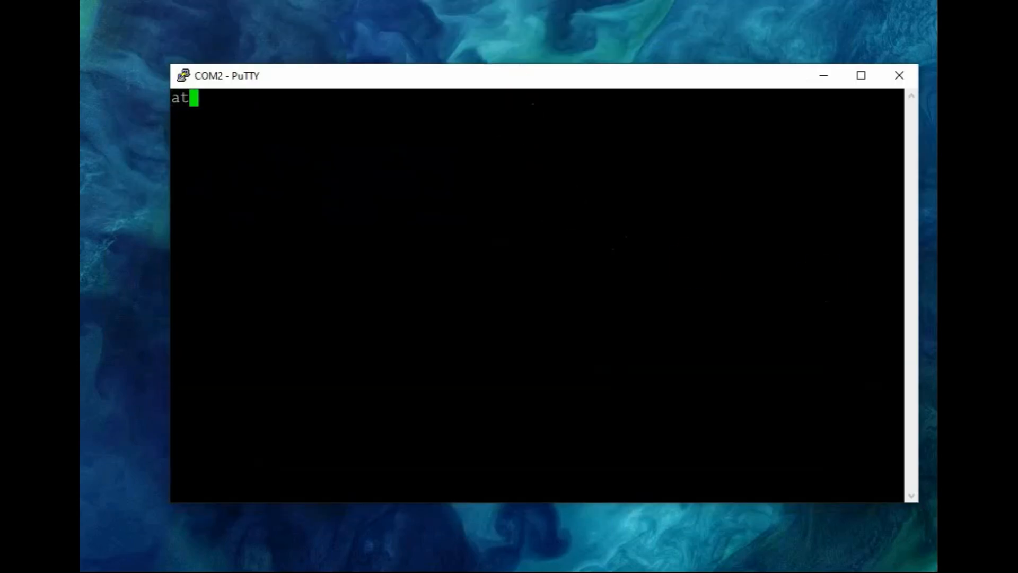
# Send AT and ATI to get OK and the A7672S-FASE identity and firmware.
pyautogui.press('Return')
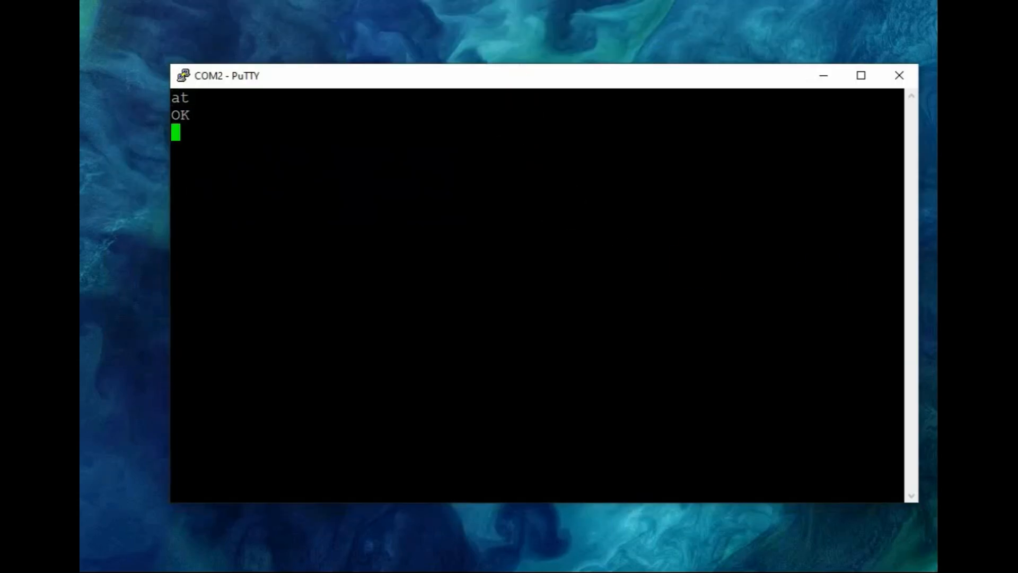
pyautogui.write('AT')
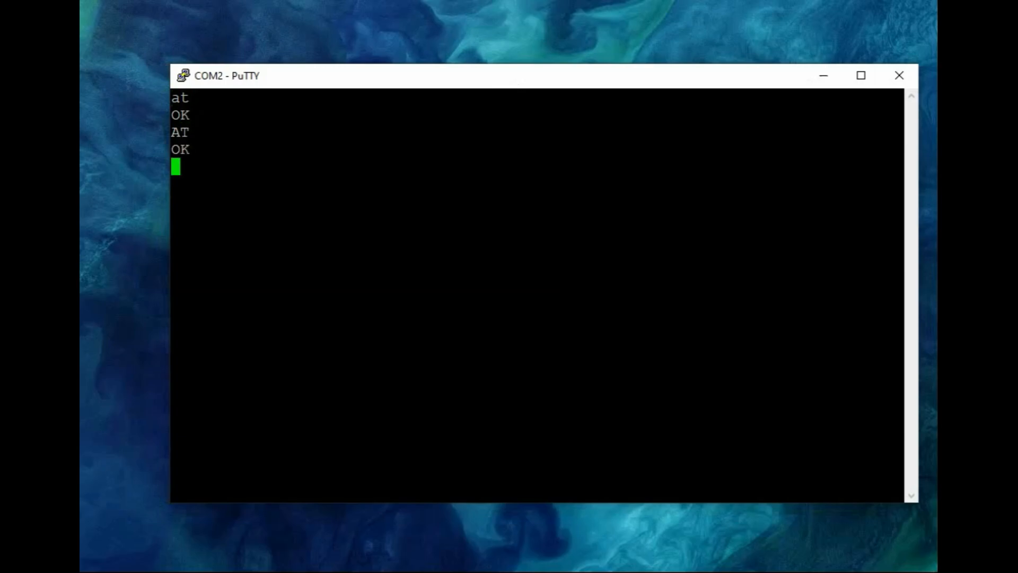
pyautogui.write('AT')
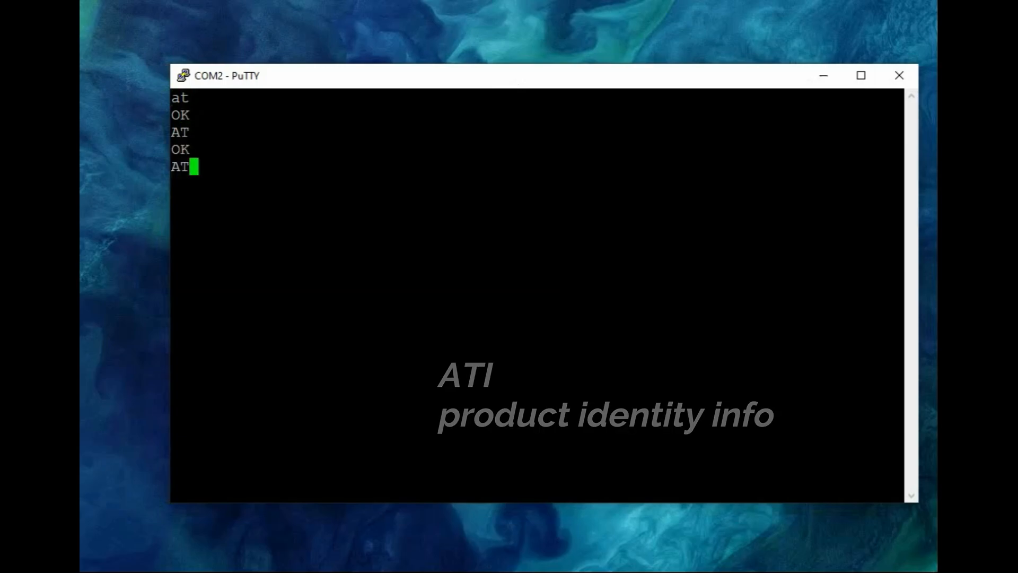
pyautogui.press('Return')
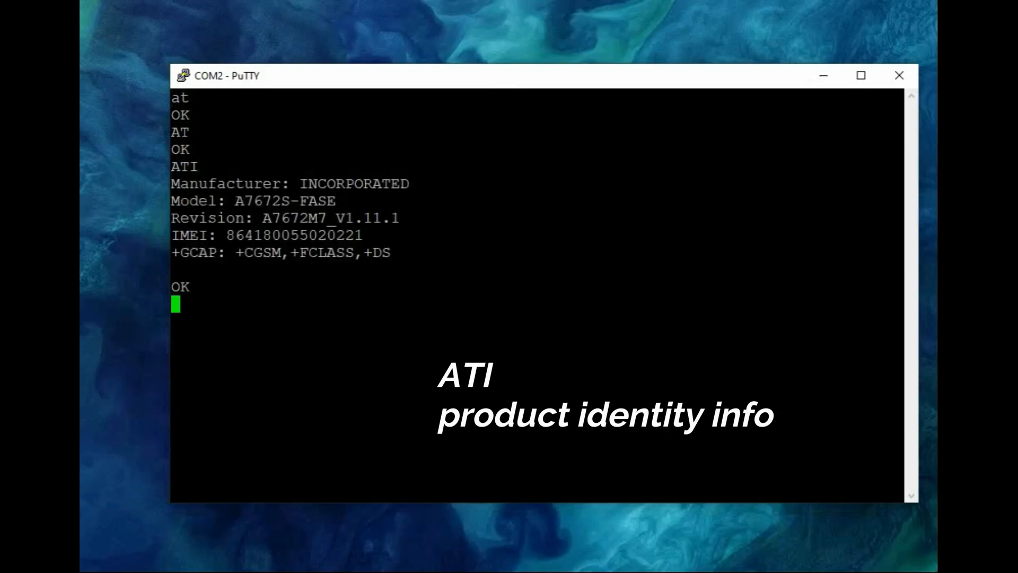
pyautogui.doubleClick(351, 184)
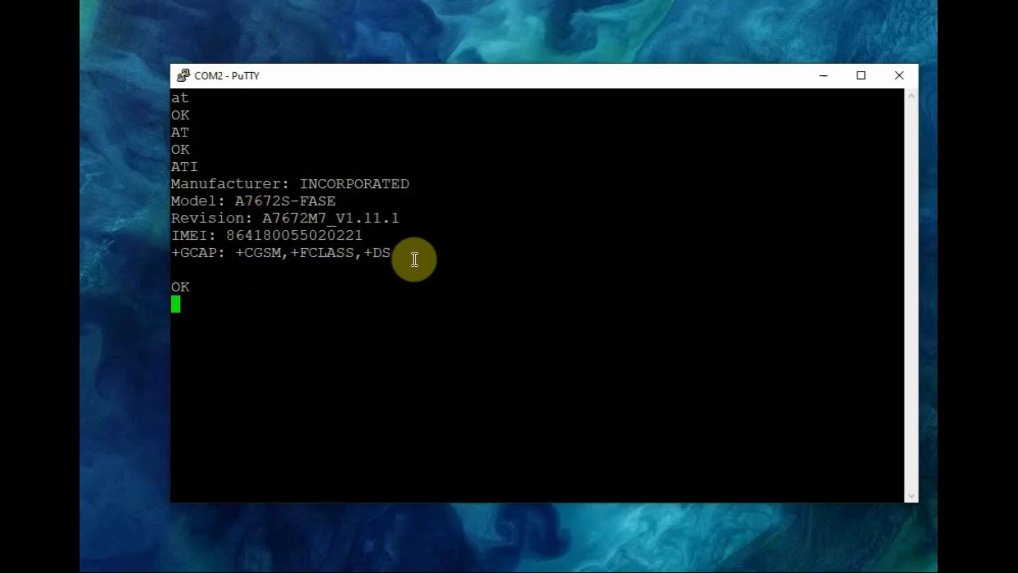
# Query the subscriber number with AT+CNUM.
pyautogui.write('AT')
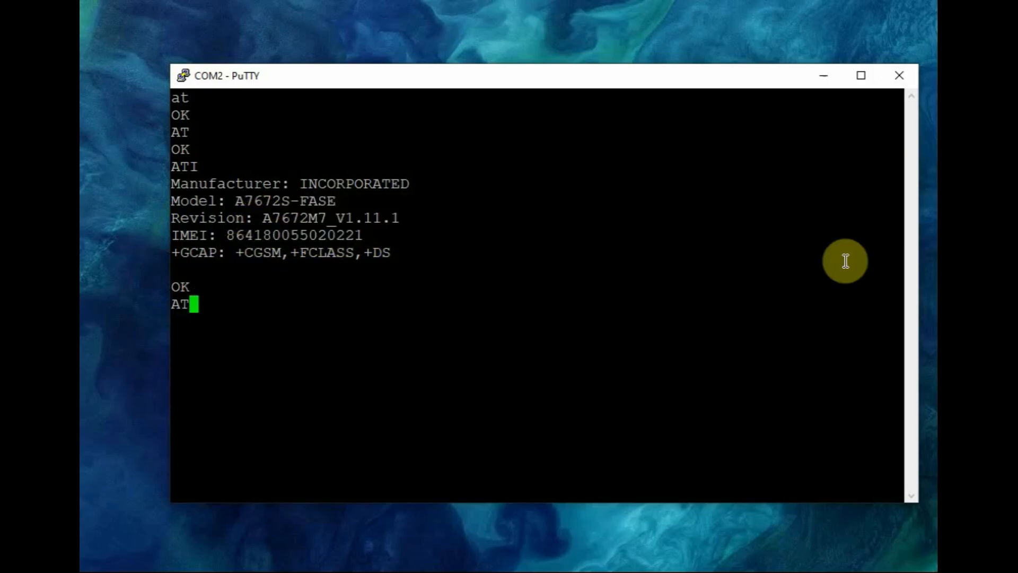
pyautogui.write('+CNUM')
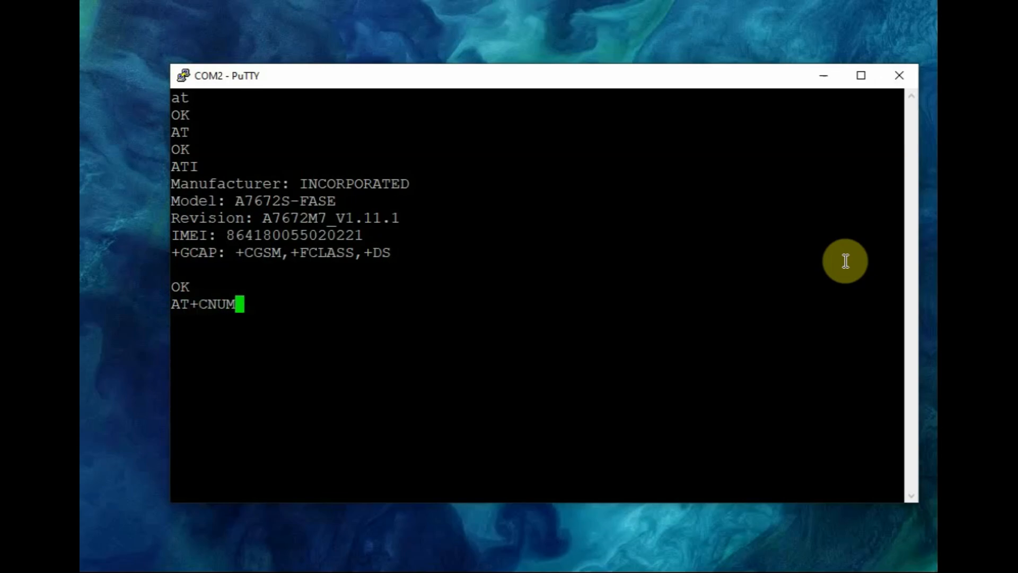
pyautogui.press('Return')
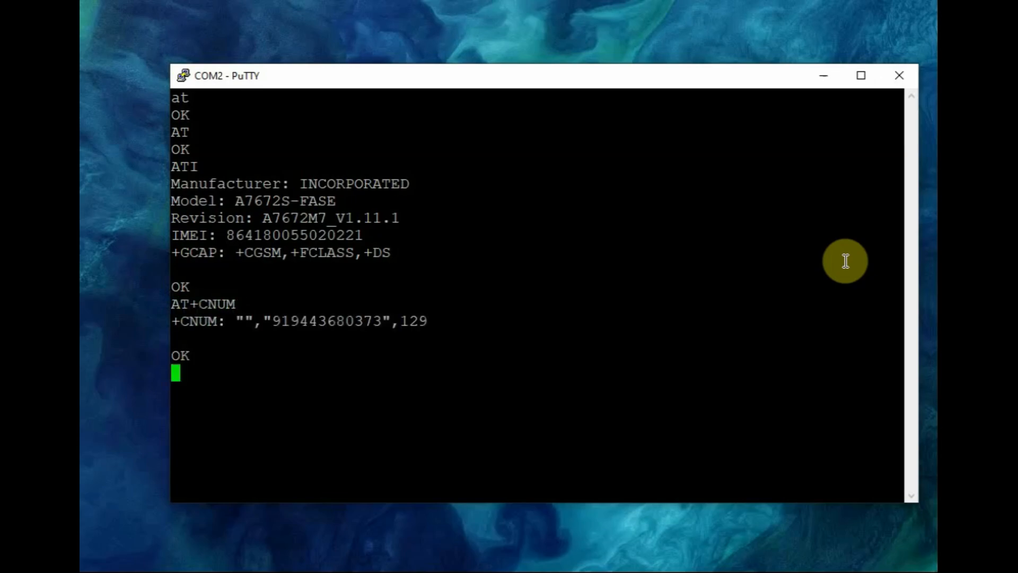
# List available operators with AT+COPS=?, showing JIO 4G, Vodafone IN, airtel, Reliance.
pyautogui.write('AT+')
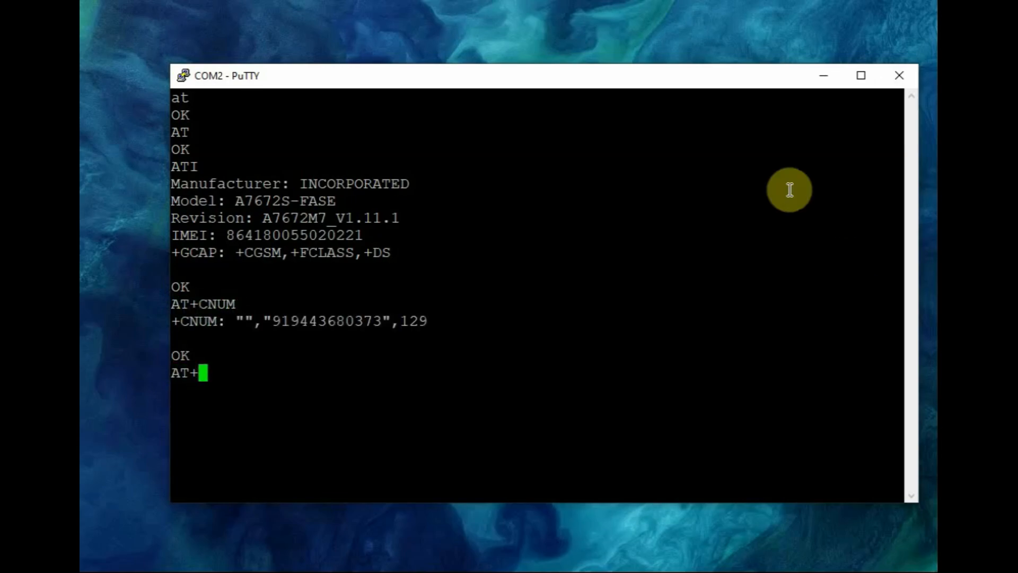
pyautogui.write('COPS')
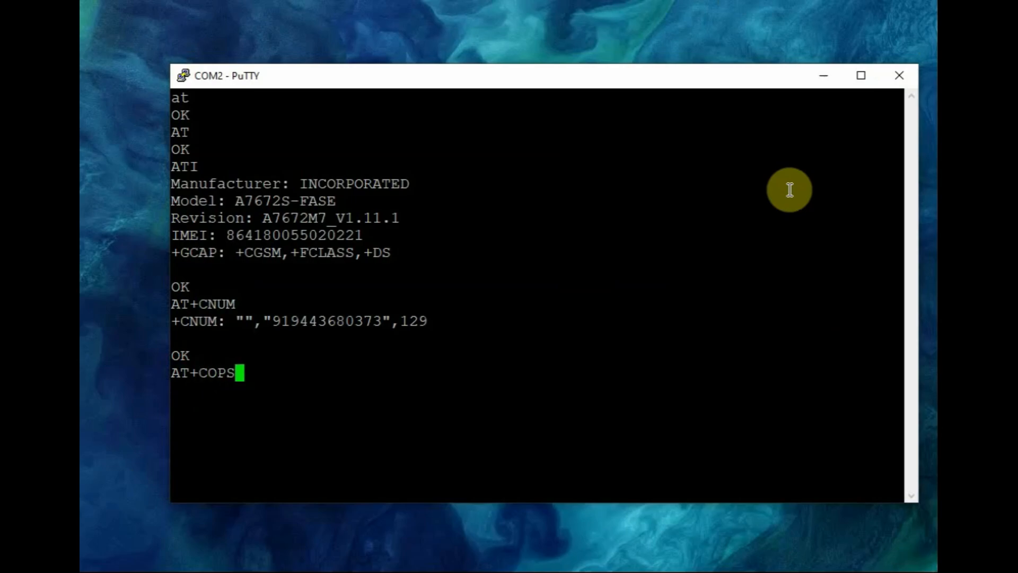
pyautogui.write('=')
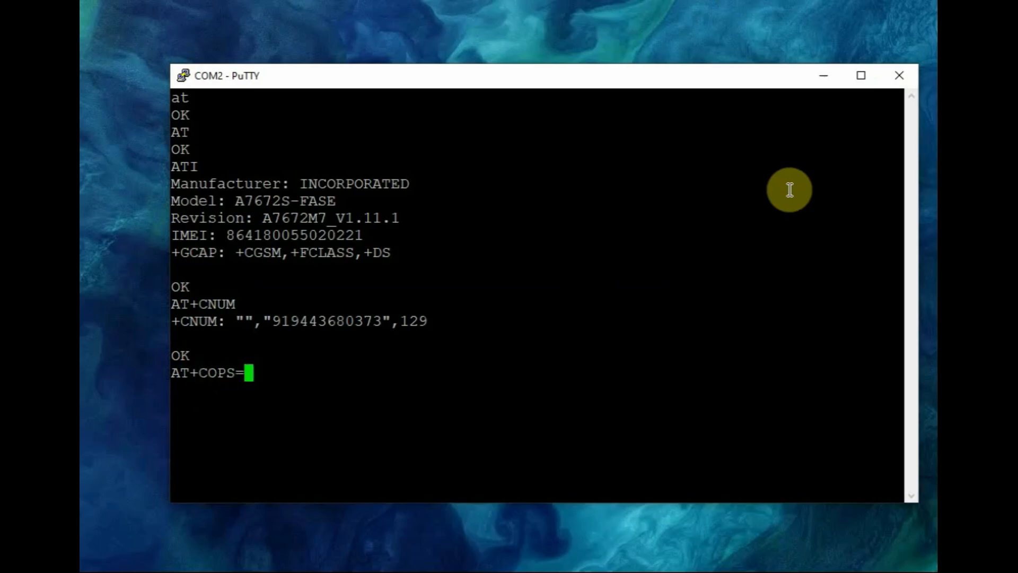
pyautogui.write('?')
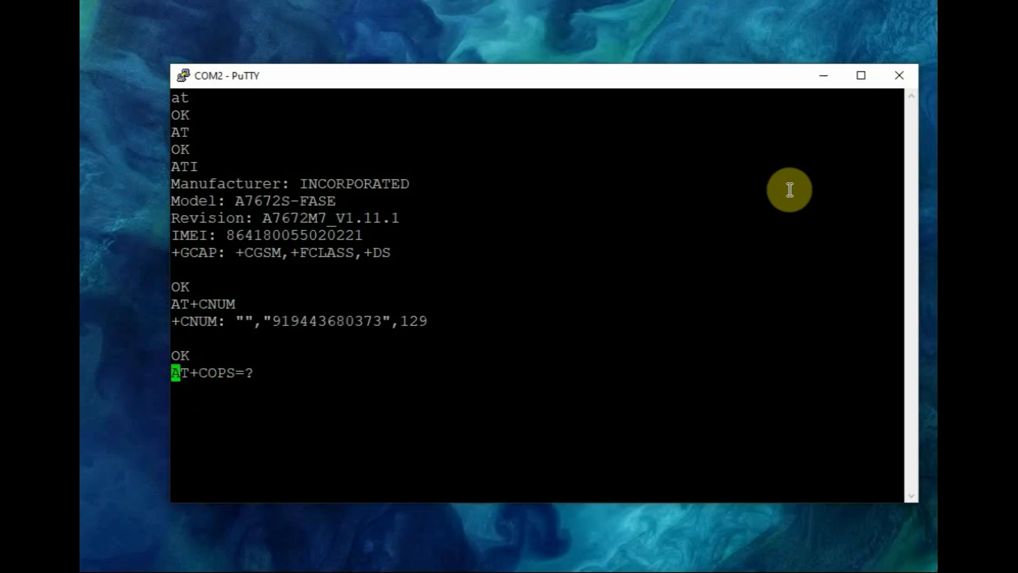
pyautogui.press('Return')
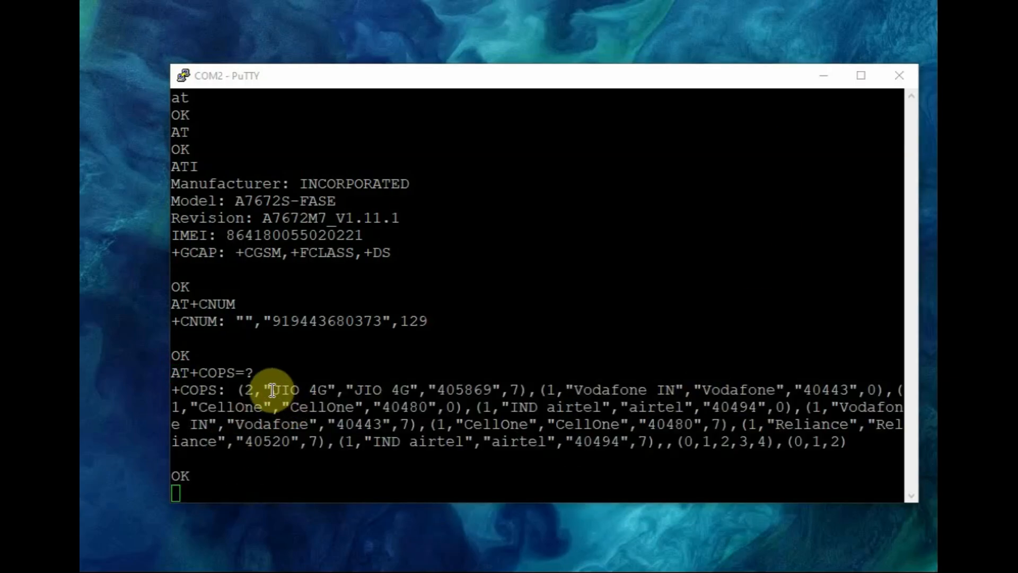
pyautogui.doubleClick(292, 389)
pyautogui.write('A')
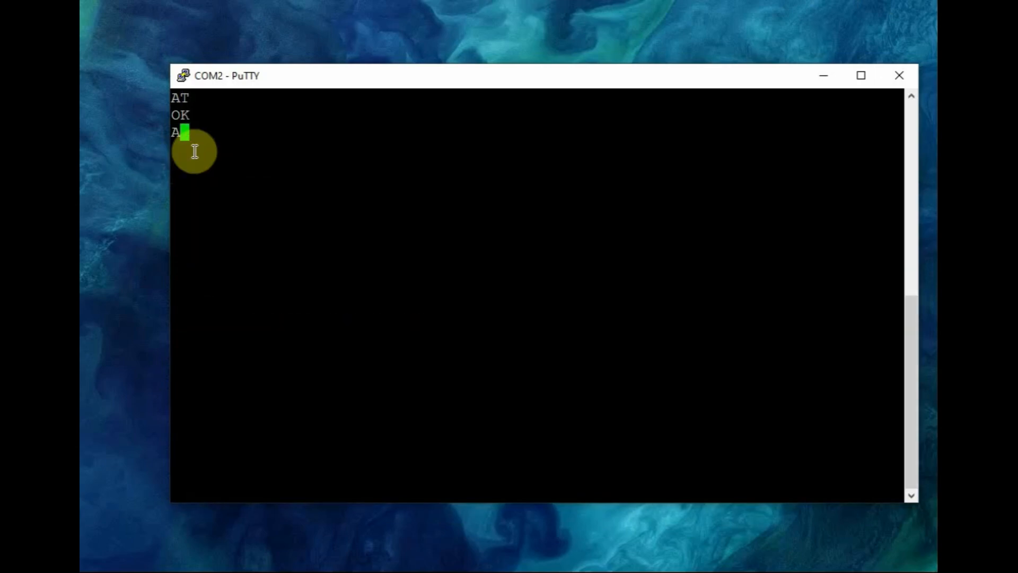
# Check the module's baud rate with AT+IPREX, confirming 115200.
pyautogui.write('T+')
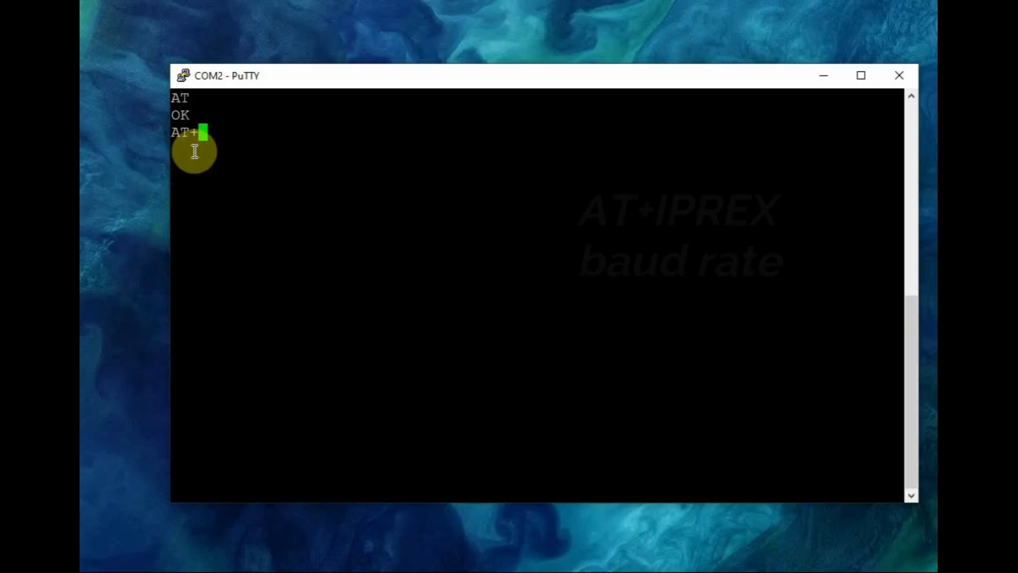
pyautogui.write('IPREX?')
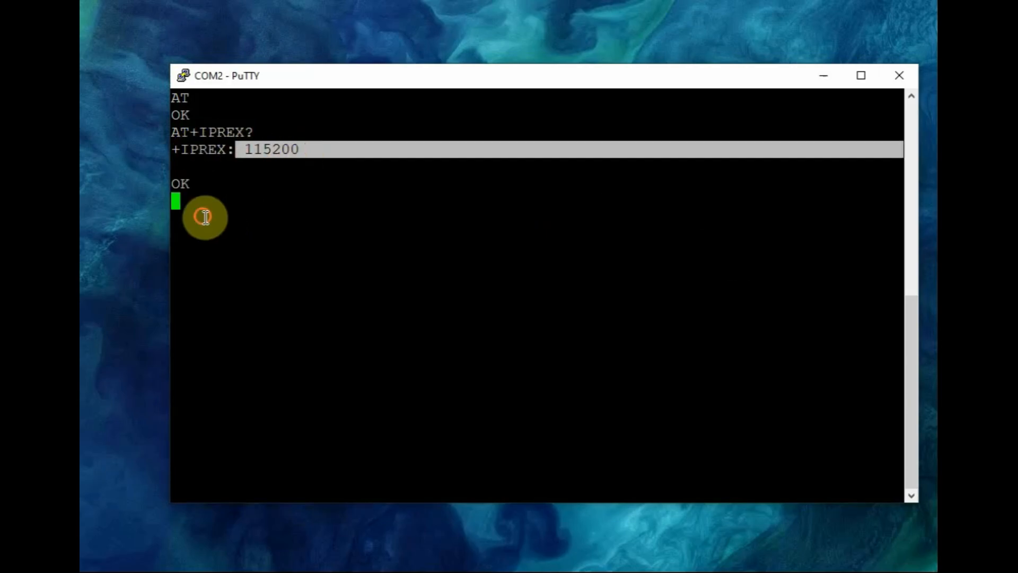
pyautogui.write('AT')
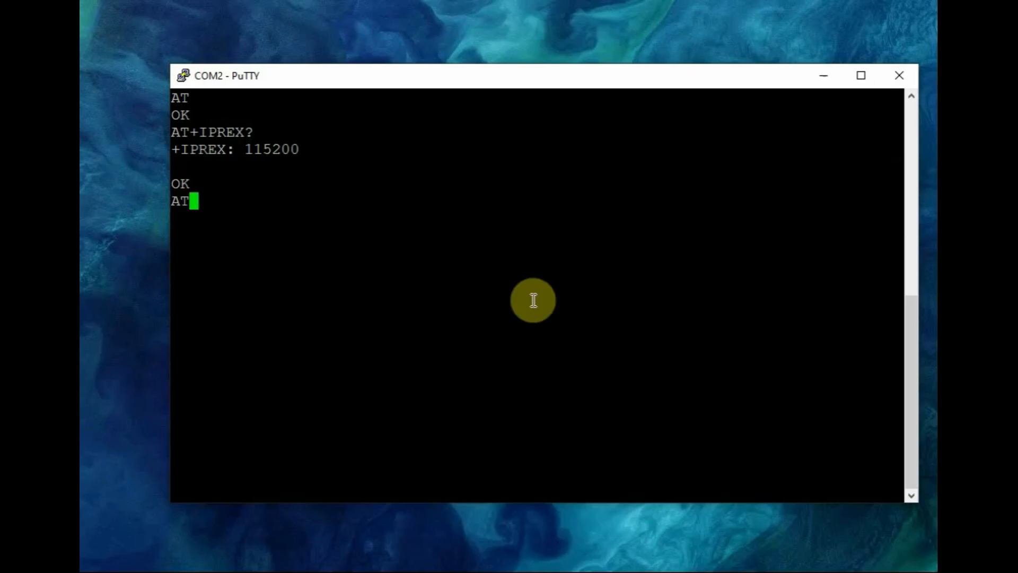
pyautogui.write('+IPREX')
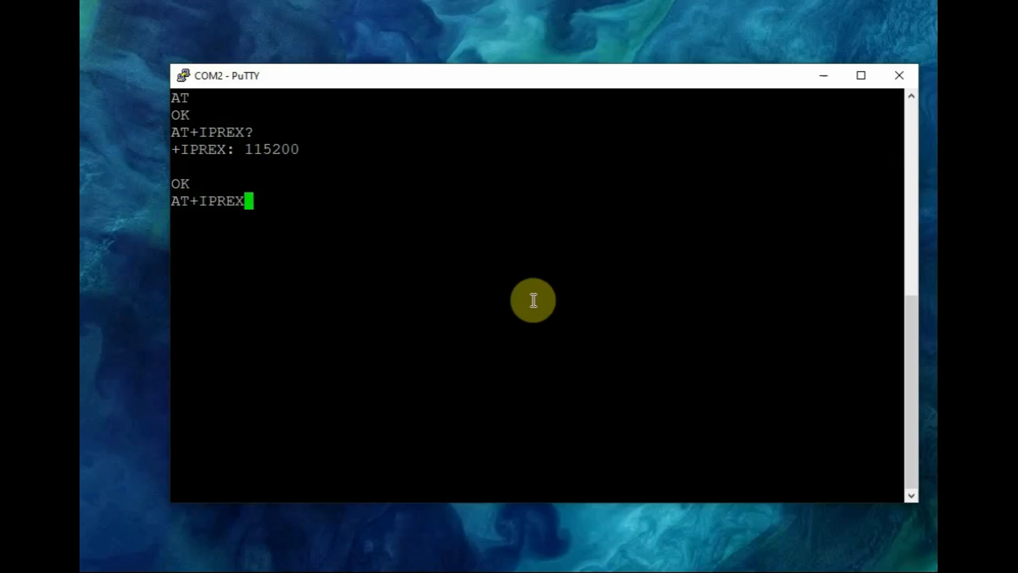
pyautogui.write('=')
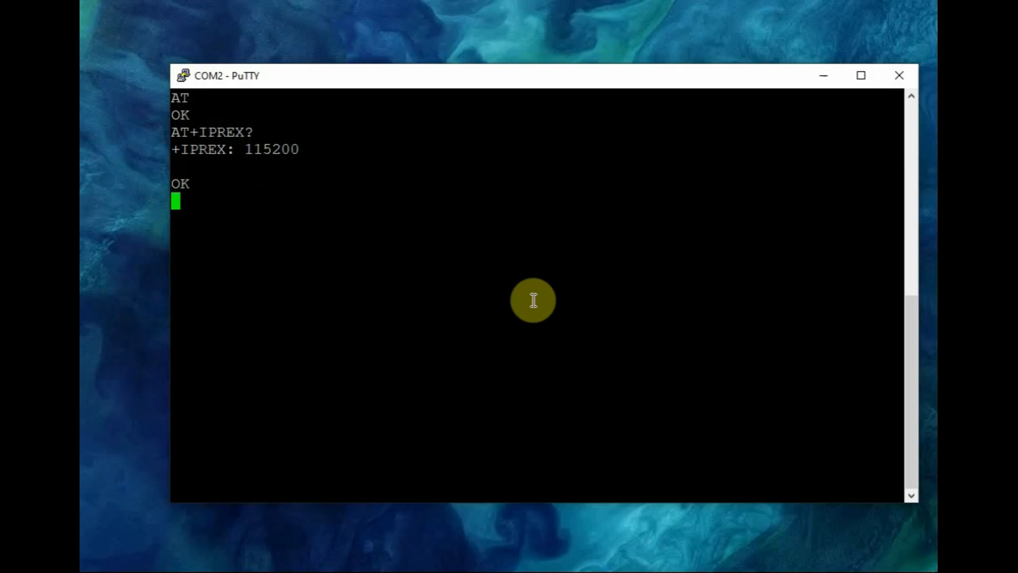
# Reset the module with AT+CRESET until it reports ATREADY, SIM ready, SMS DONE.
pyautogui.write('AT+CRESET')
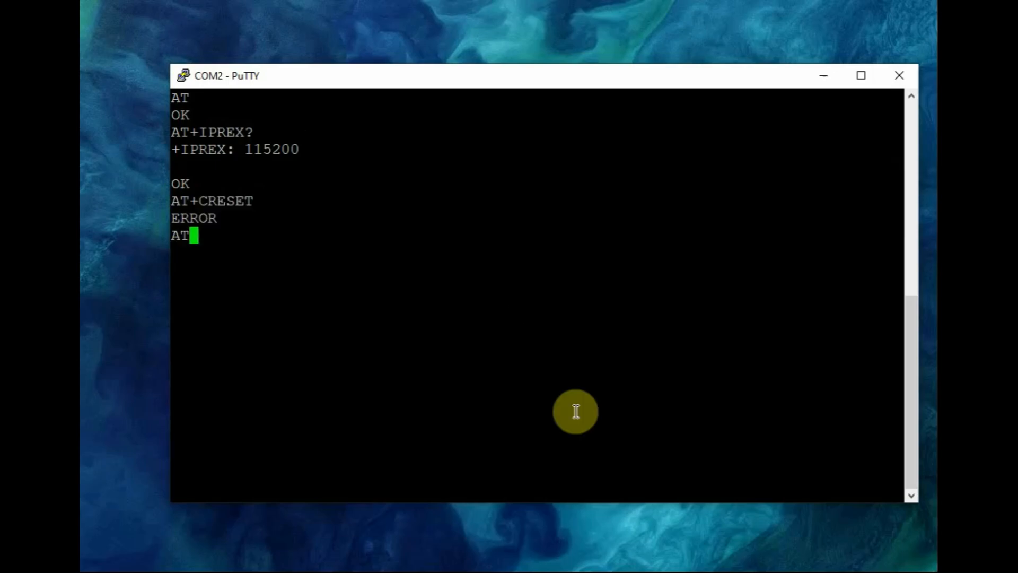
pyautogui.write('+CRESET')
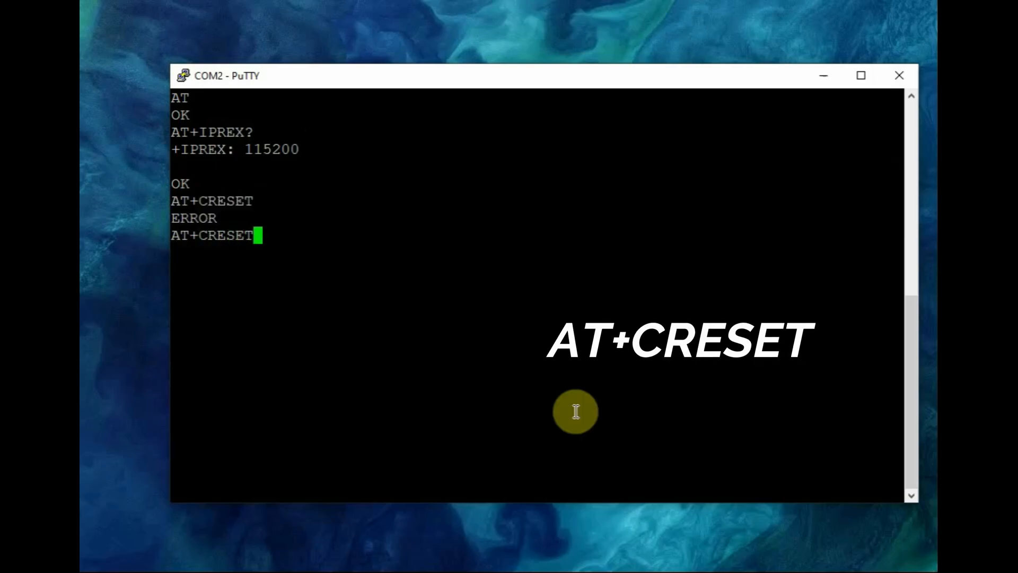
pyautogui.press('Return')
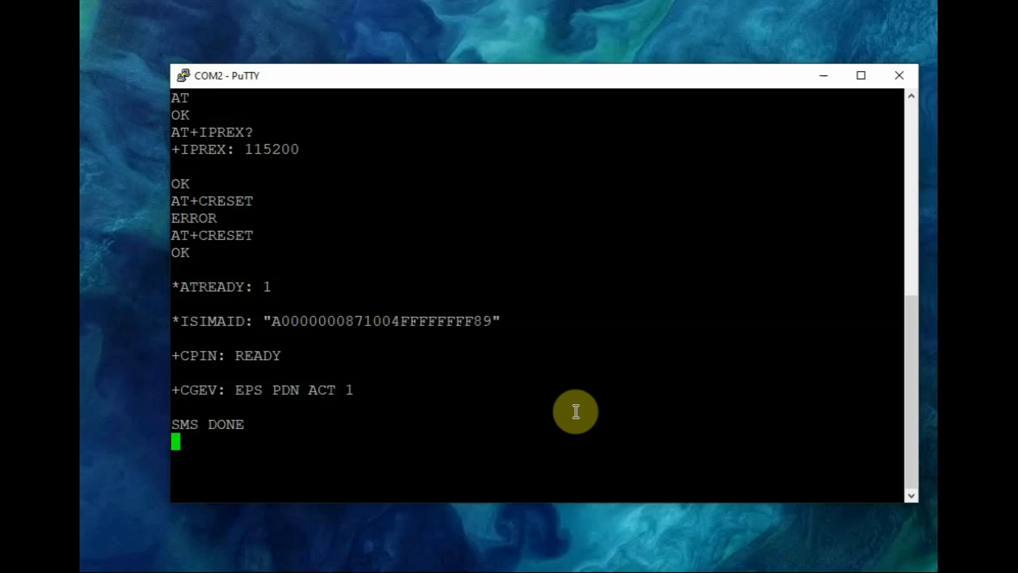
pyautogui.click(184, 76)
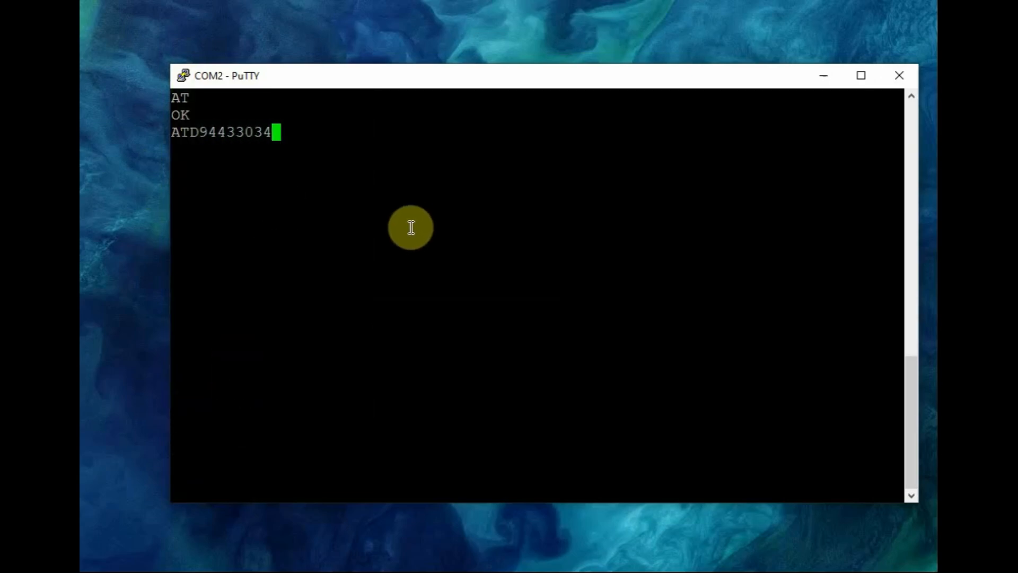
# Dial the number with ATD...61; and hang up with AT+CHUP.
pyautogui.write('61;')
pyautogui.write('AT')
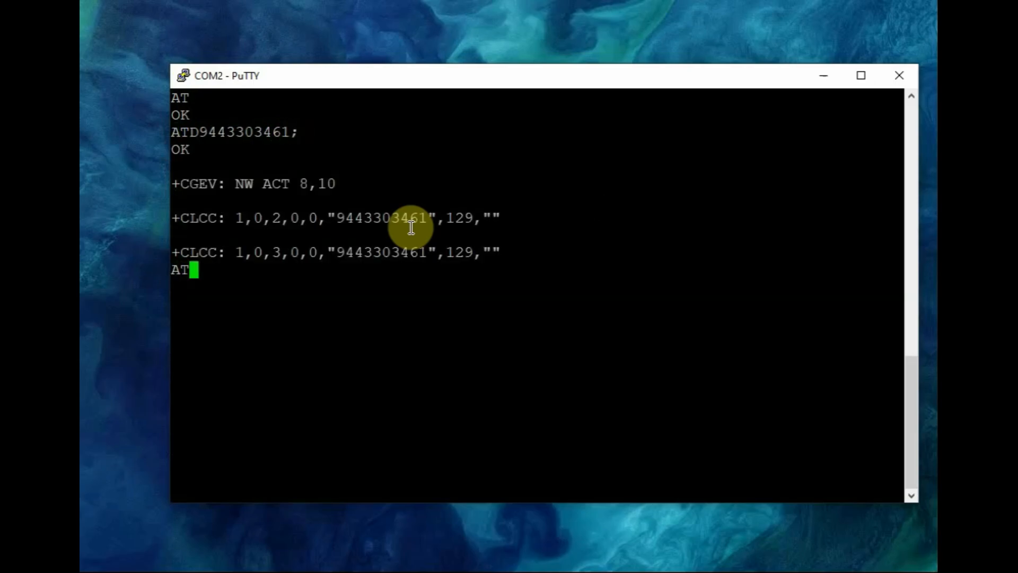
pyautogui.write('+CHU')
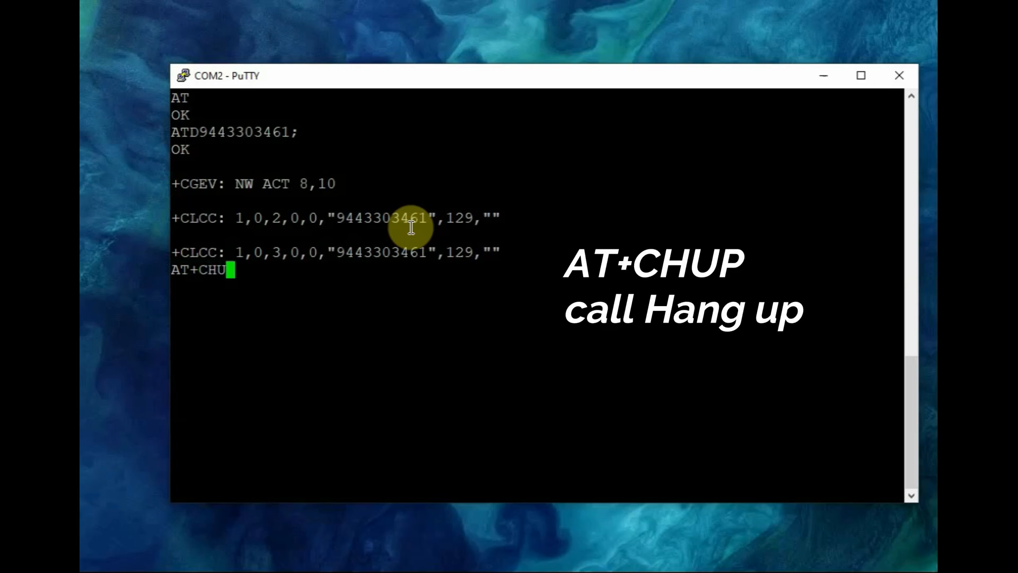
pyautogui.press('Return')
pyautogui.write('A')
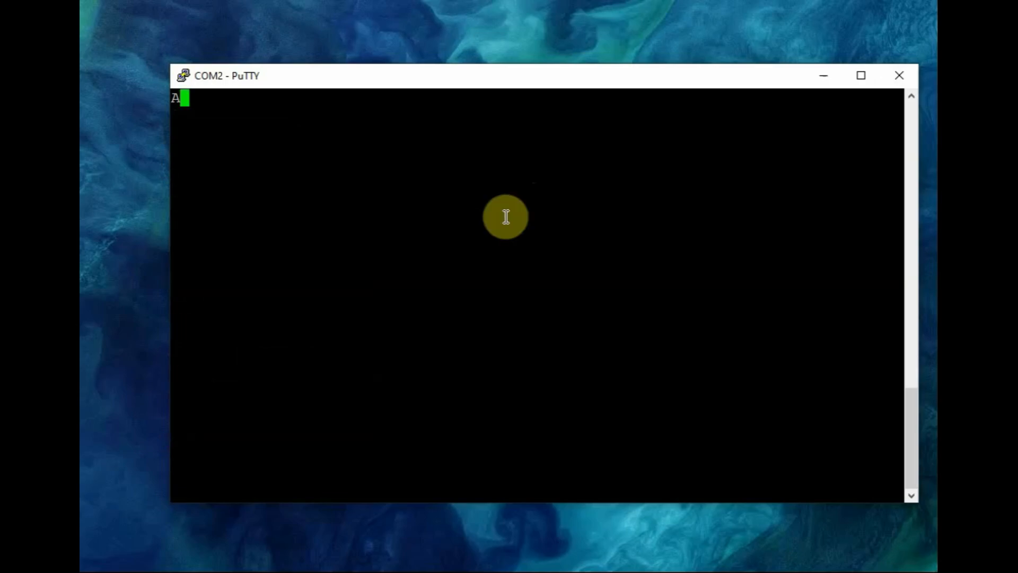
# Enable caller ID with AT+CLIP=1 and try ATA, which returns an unknown error.
pyautogui.write('T+CLI')
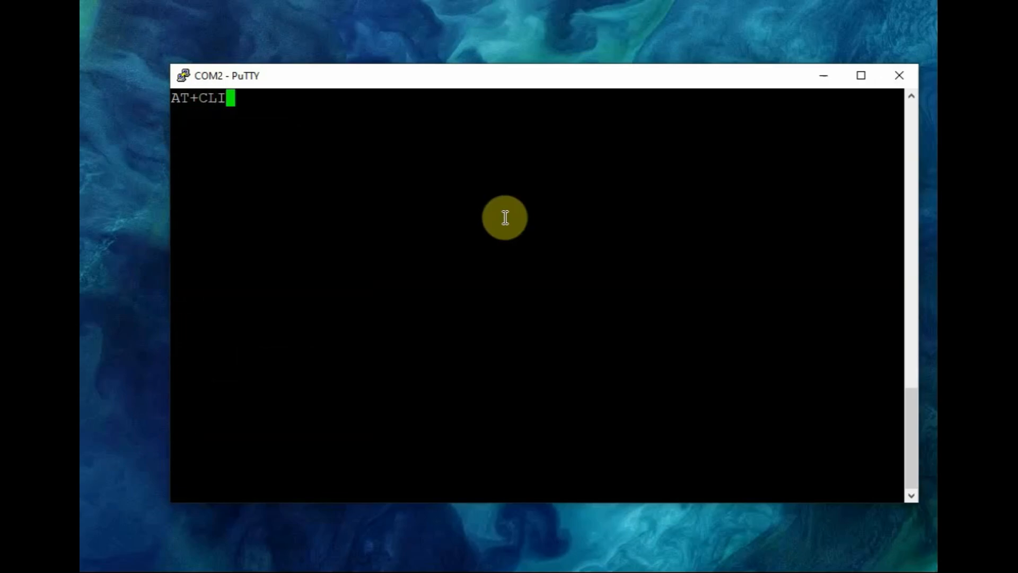
pyautogui.press('Return')
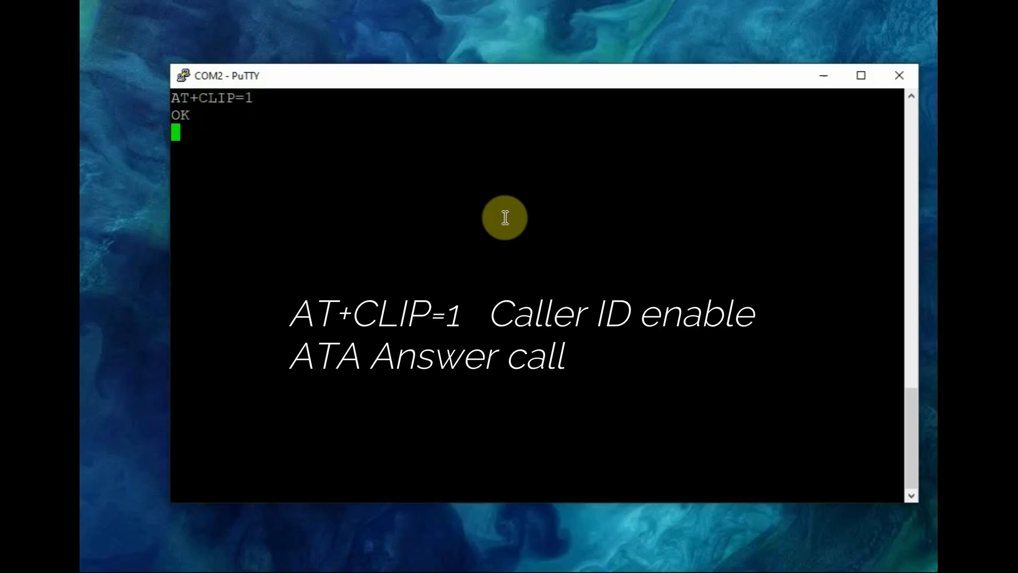
pyautogui.write('ATA')
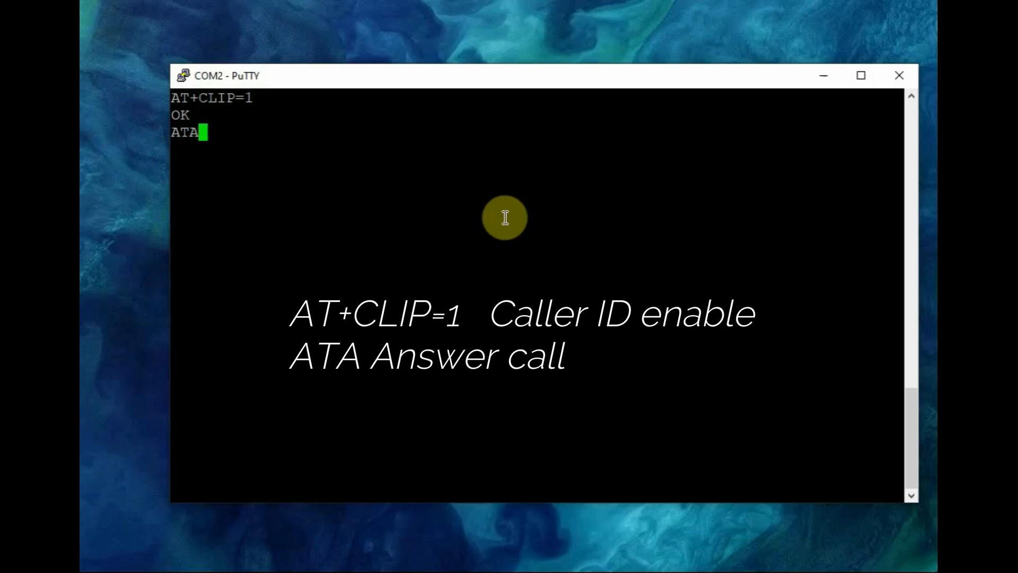
pyautogui.press('Return')
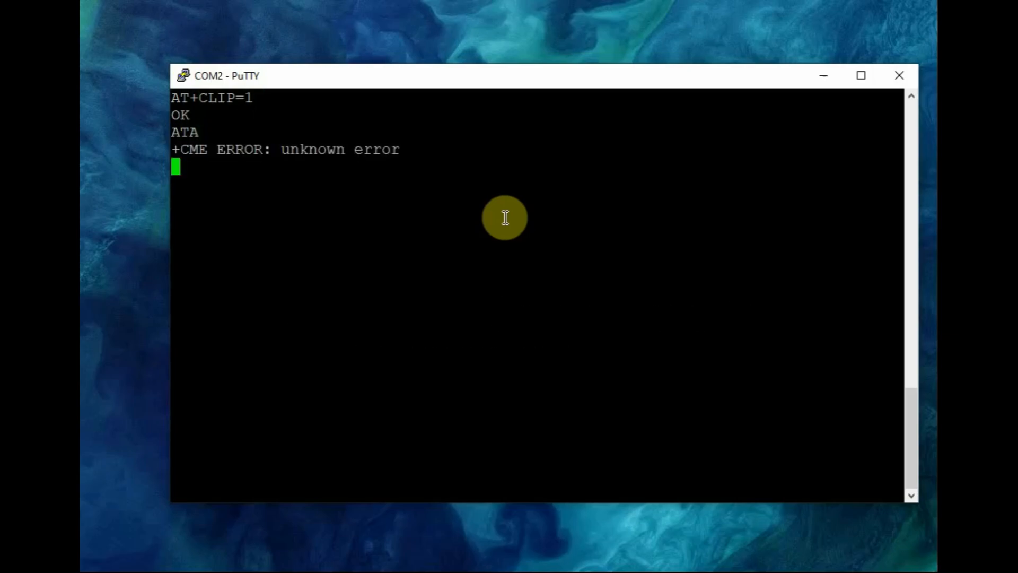
# Query auto-answer with ATS0? (000), then type ATS0=004.
pyautogui.write('ATS')
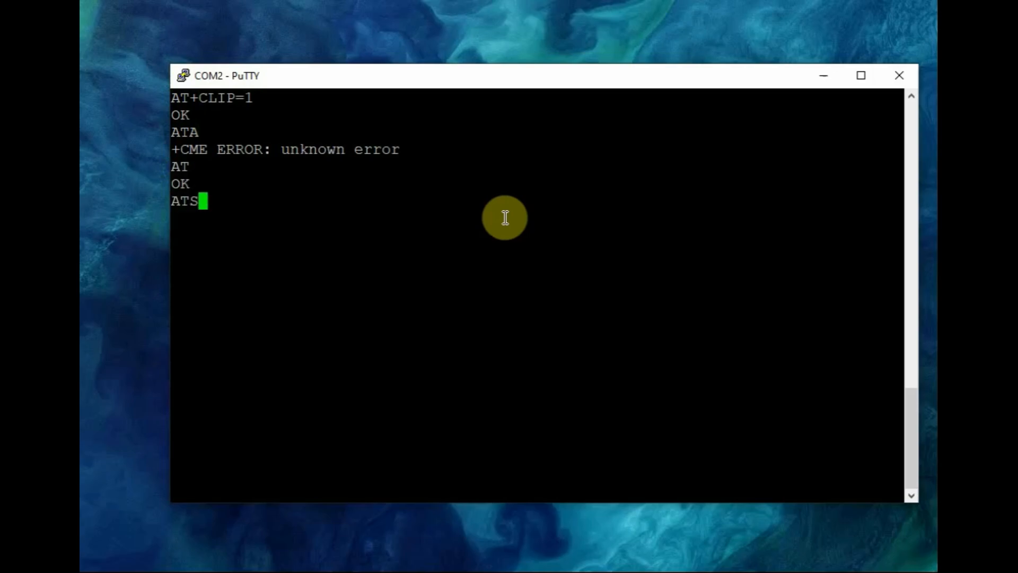
pyautogui.write('0')
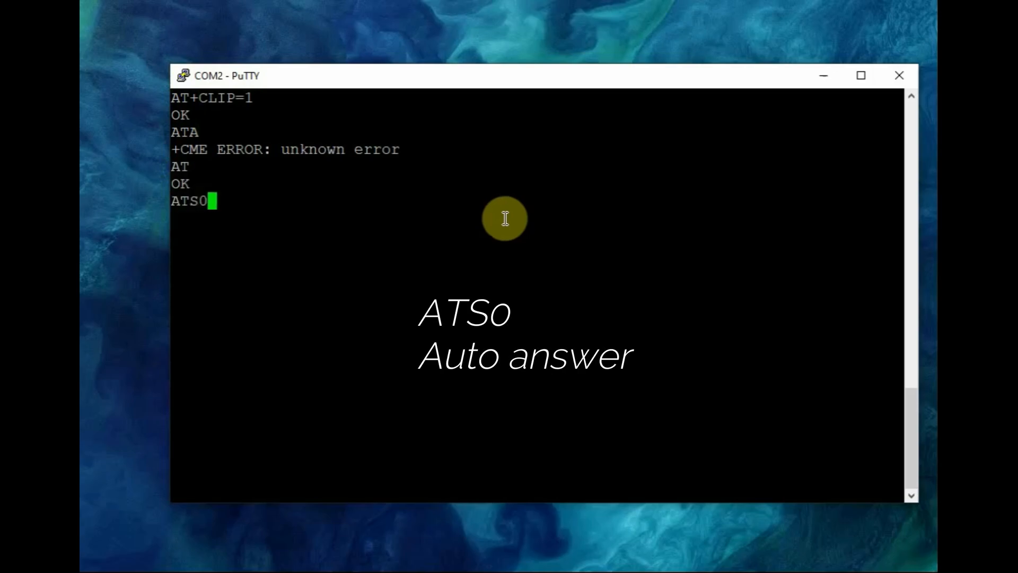
pyautogui.write('?')
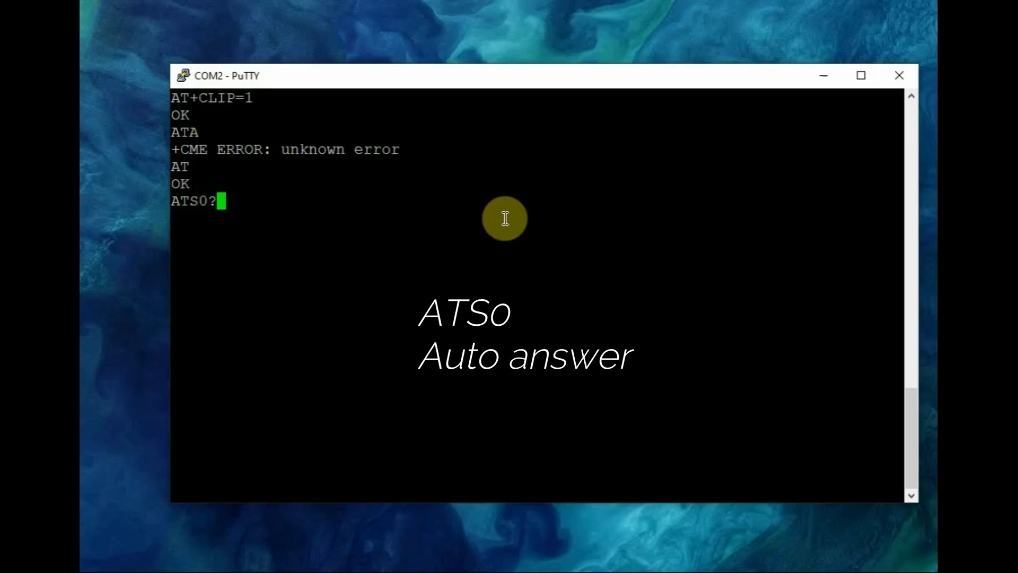
pyautogui.press('Return')
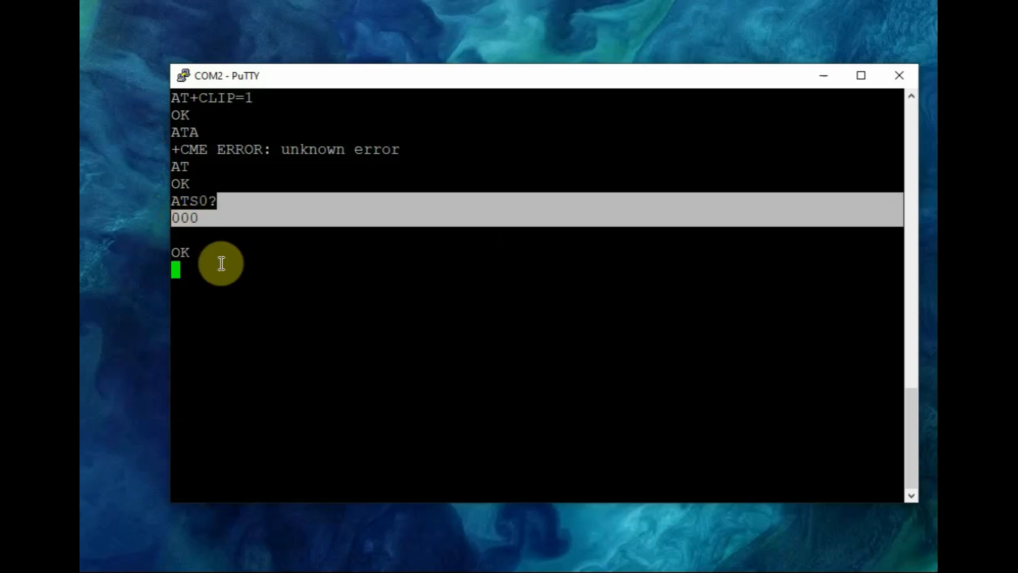
pyautogui.write('AT')
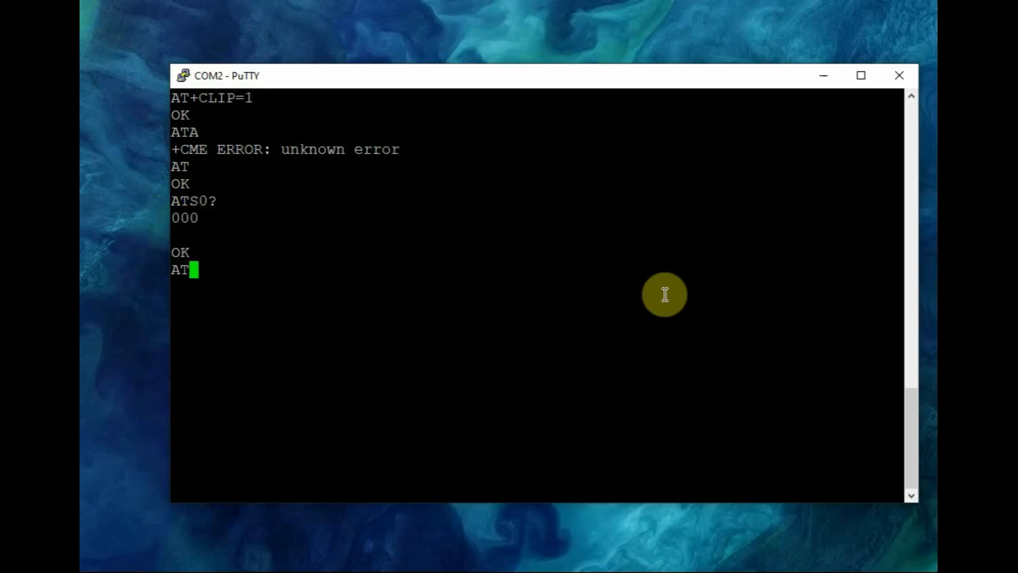
pyautogui.write('S0=')
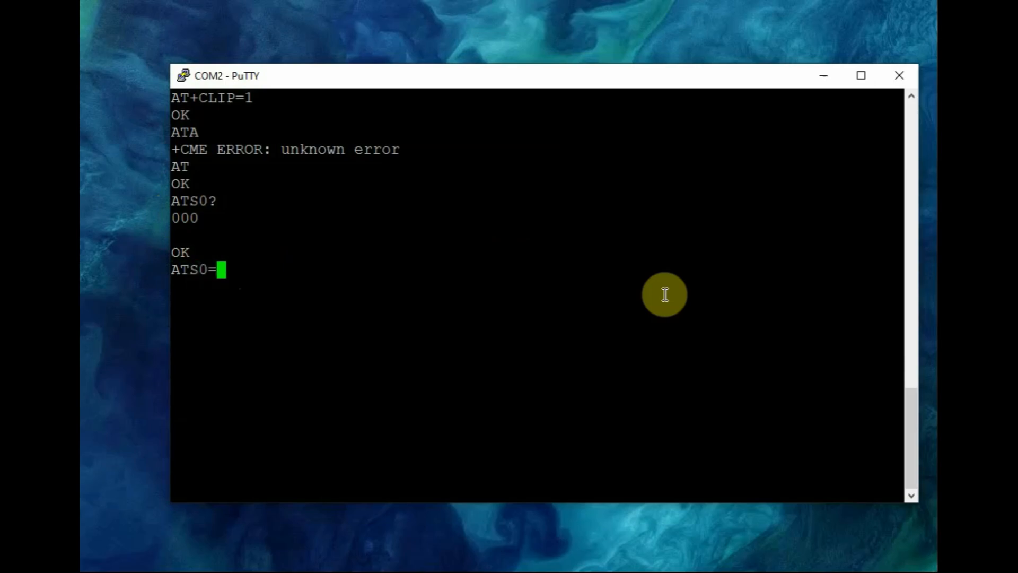
pyautogui.write('004')
pyautogui.write('AT+C')
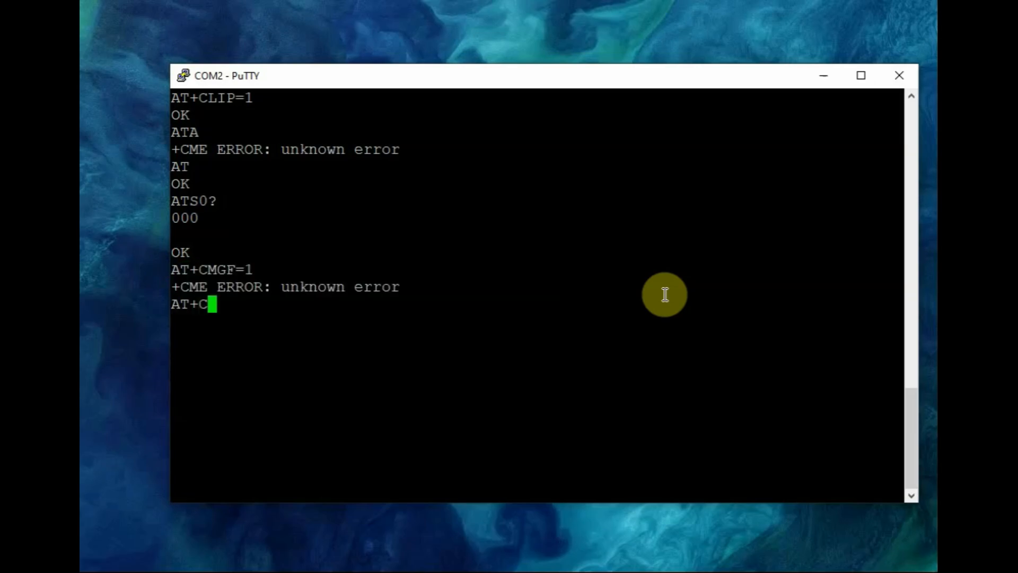
pyautogui.press('Return')
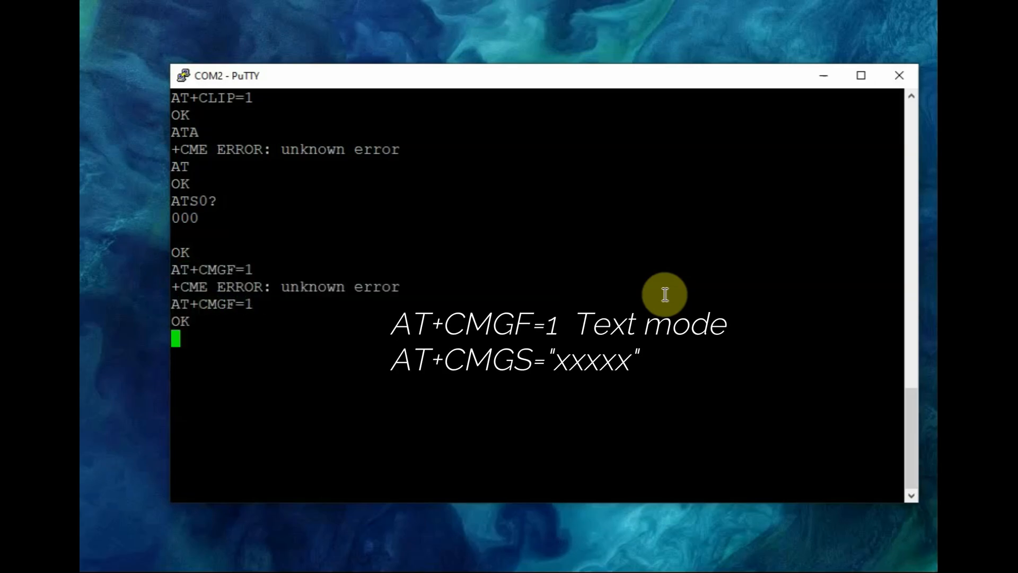
pyautogui.write('AT+CMG')
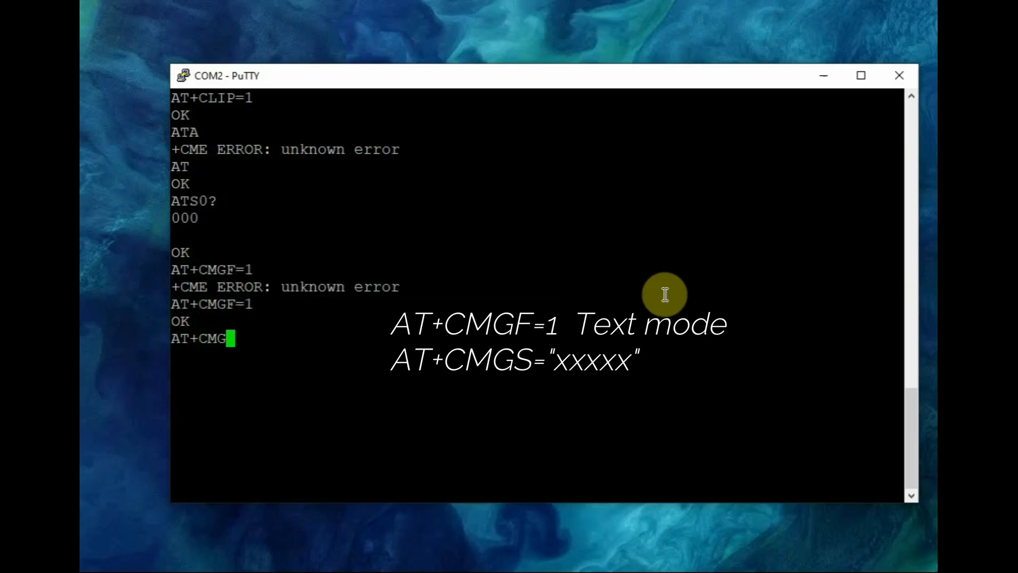
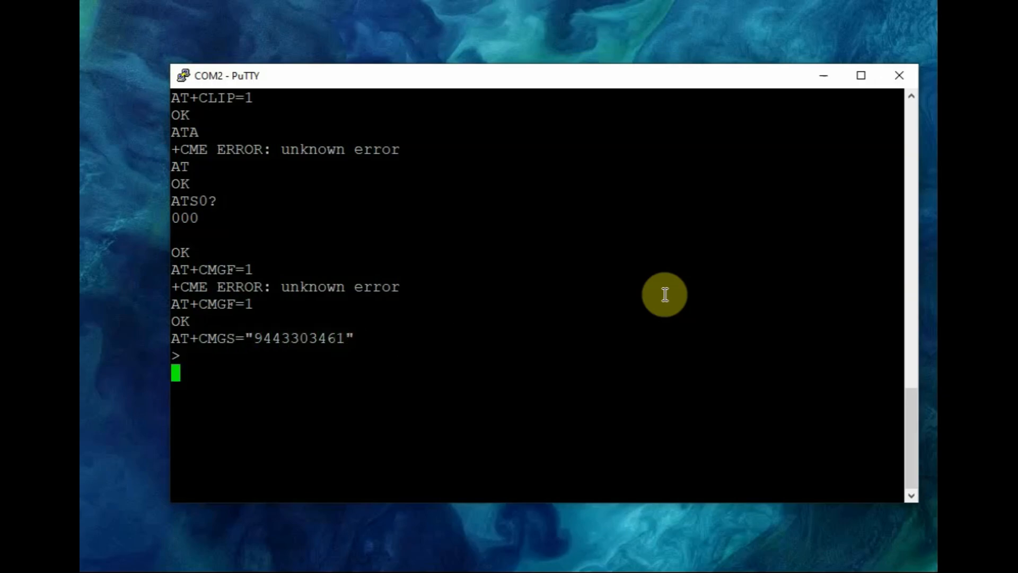
pyautogui.write('HELLO')
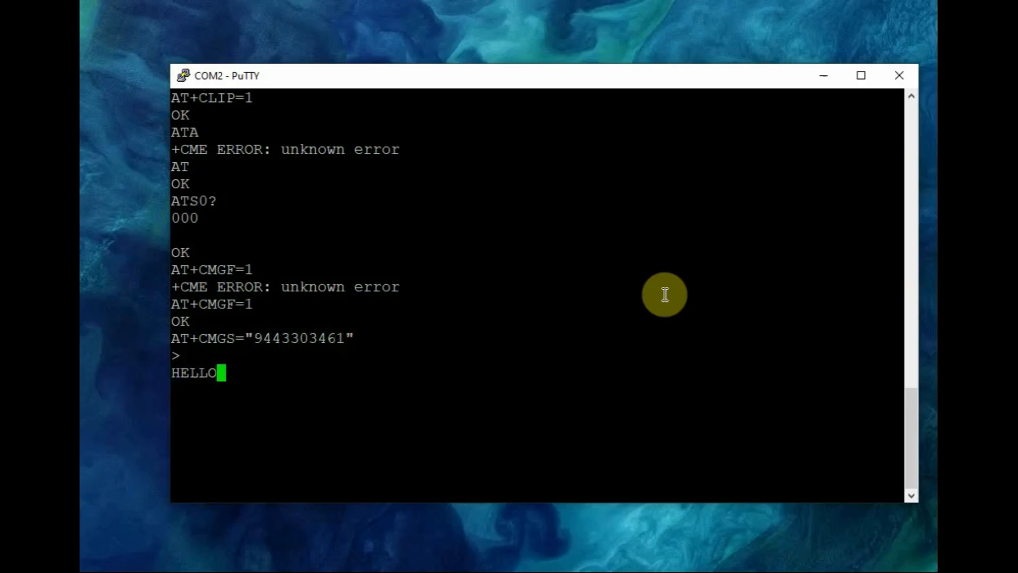
pyautogui.press('ctrl+z')
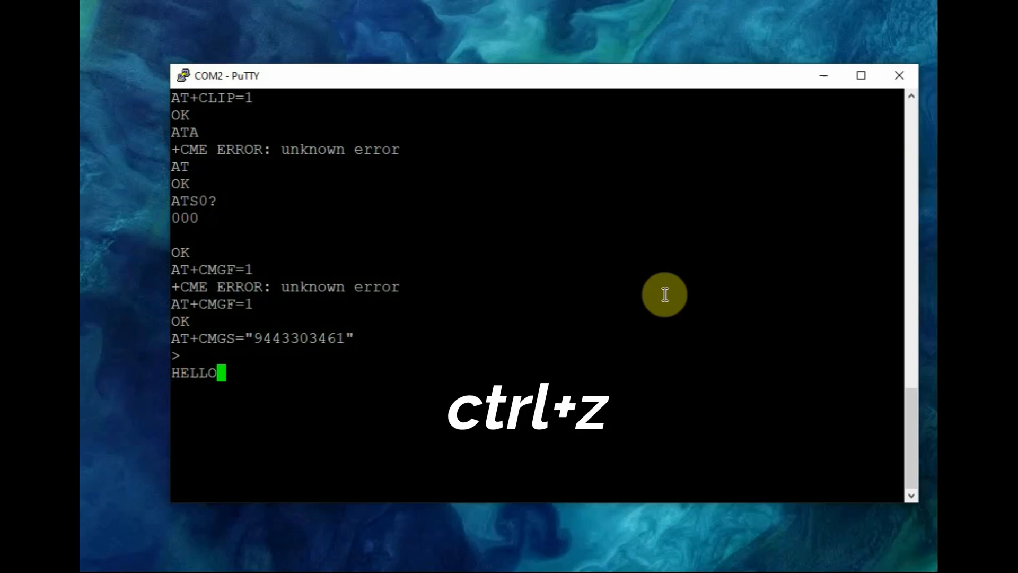
pyautogui.press('ctrl+z')
pyautogui.write('AT+CMG')
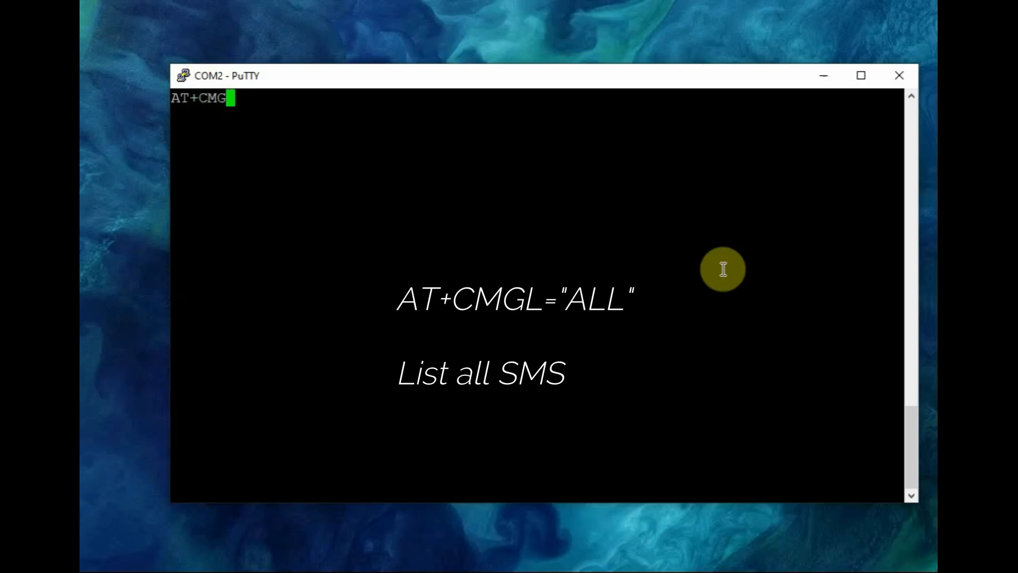
# List all stored SMS with AT+CMGL="ALL" and read message 1 with AT+CMGR=1.
pyautogui.write('L=')
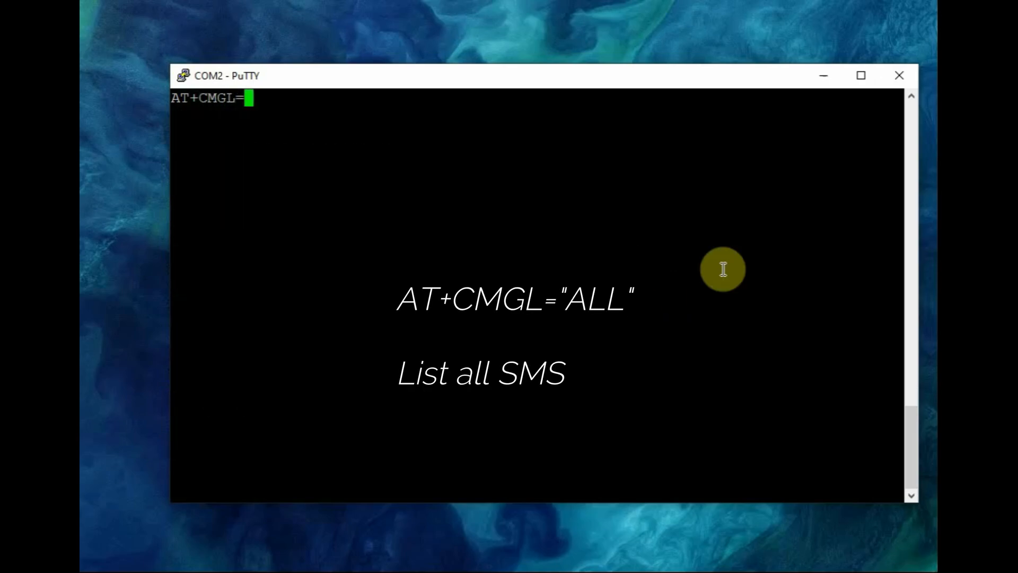
pyautogui.press('Return')
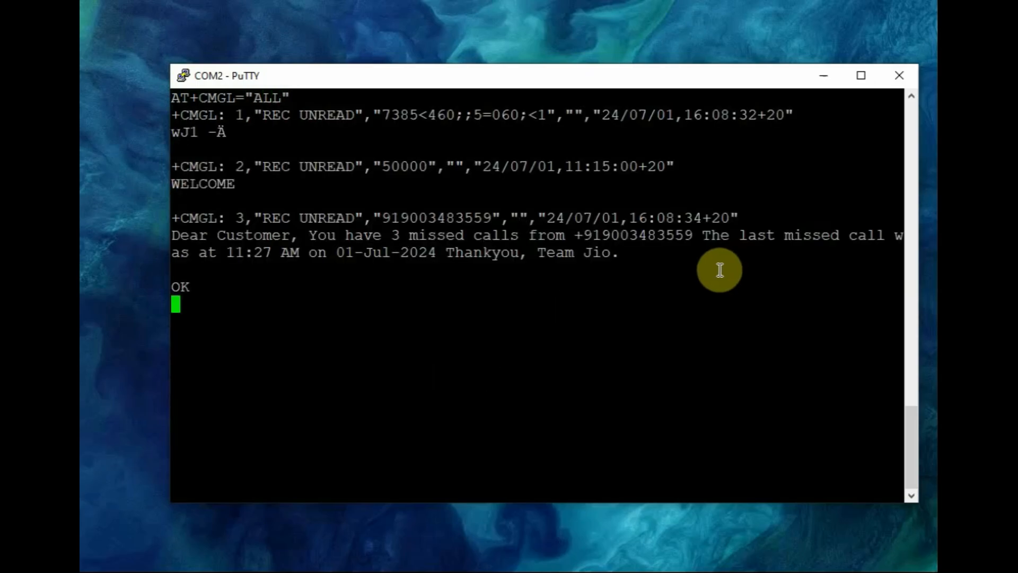
pyautogui.write('AT+CMG')
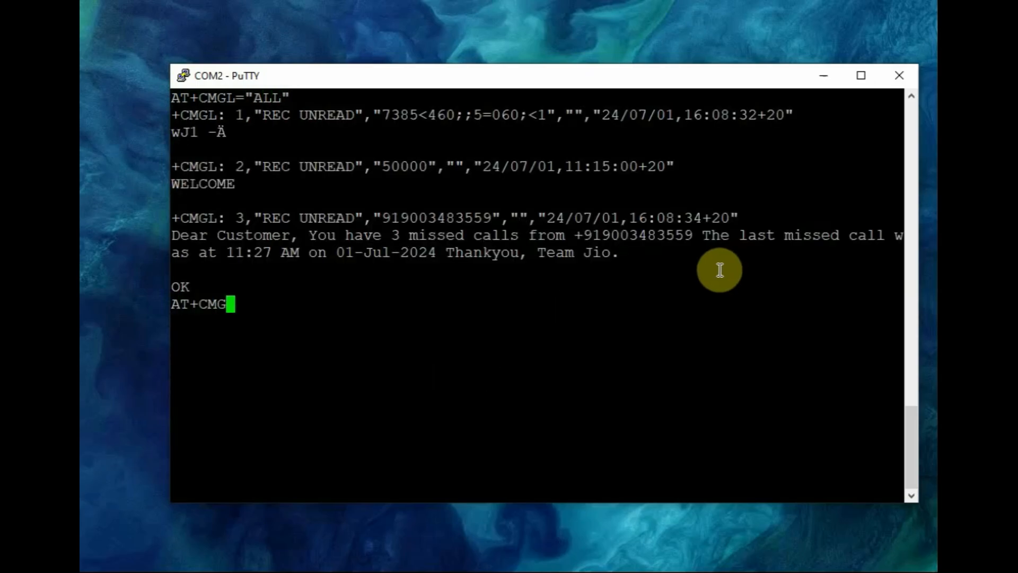
pyautogui.write('R=1')
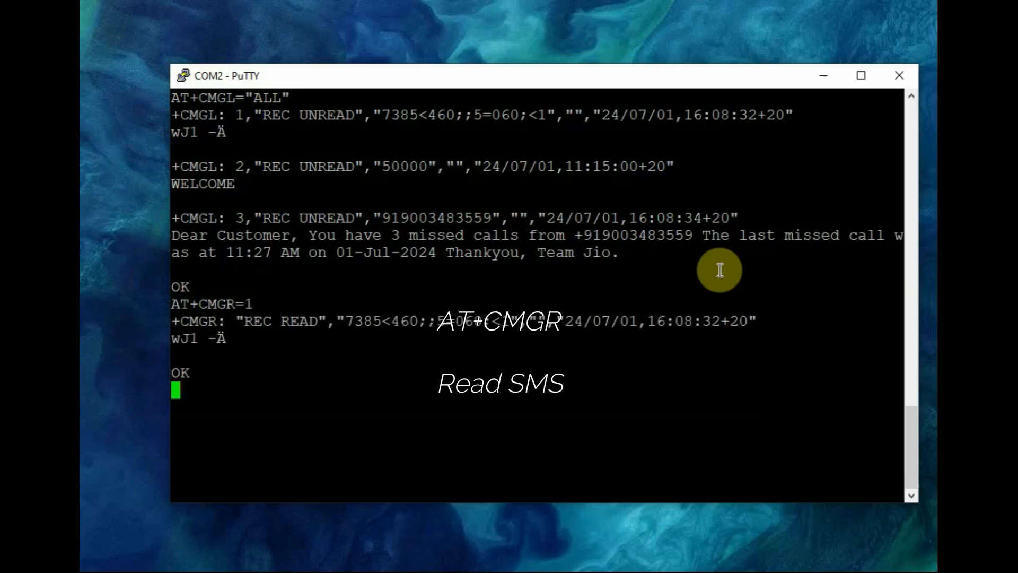
# Type the AT+CMGD=1 command to delete message 1.
pyautogui.write('AT')
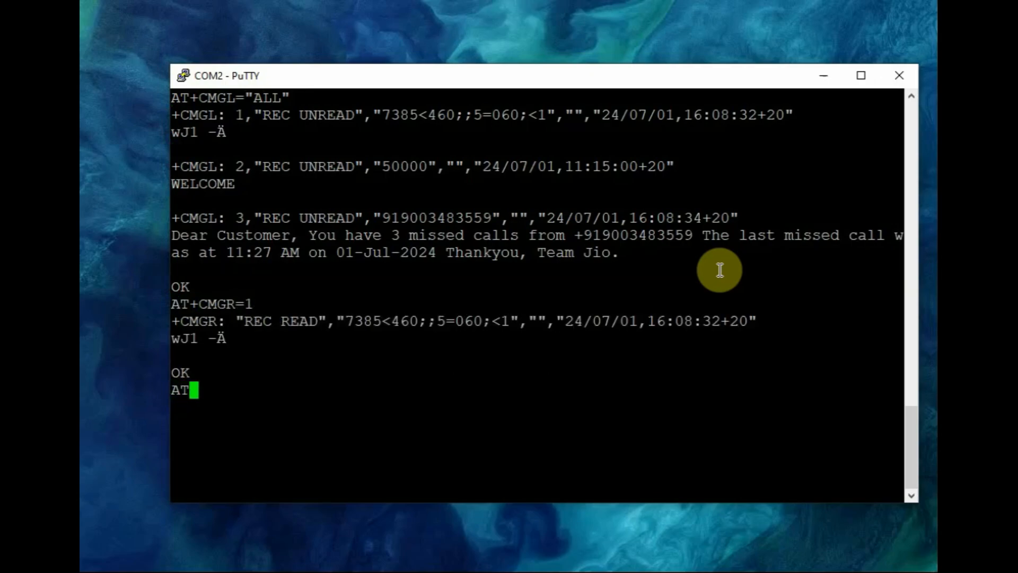
pyautogui.write('+CM')
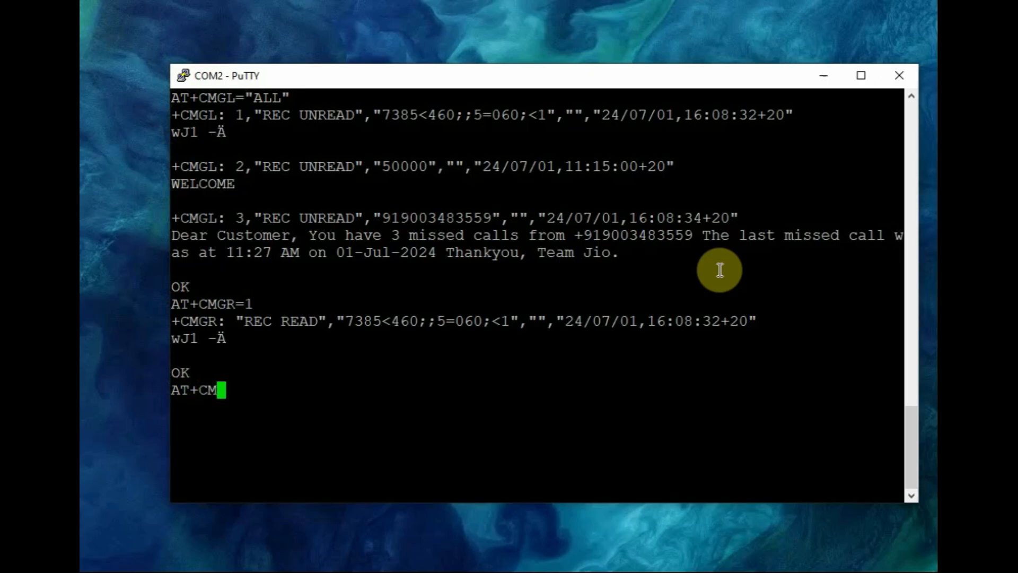
pyautogui.write('GD=1,0')
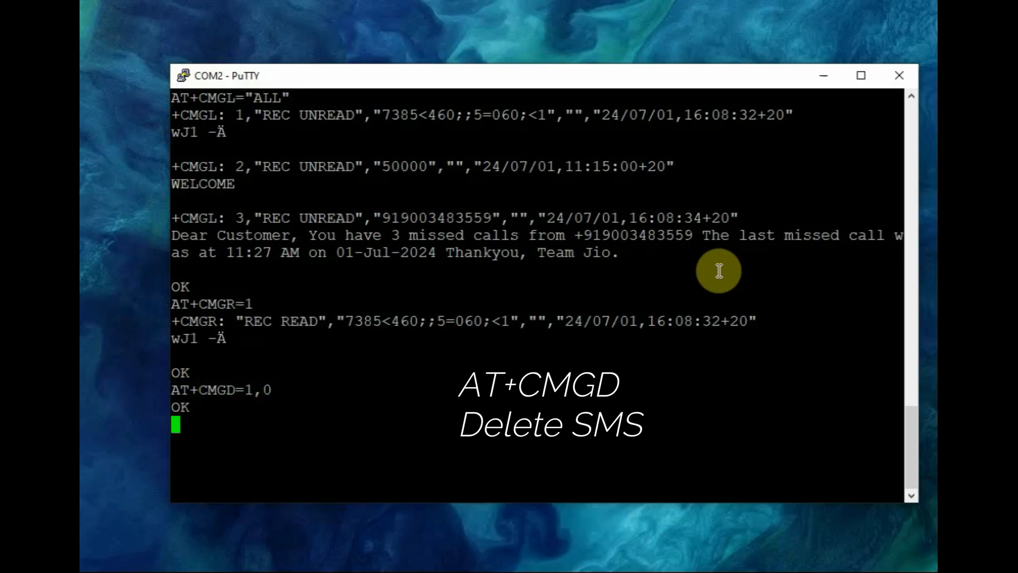
# Delete all messages with AT+CMGD=1,4, then re-list with AT+CMGL="ALL", getting ERROR.
pyautogui.write('AT')
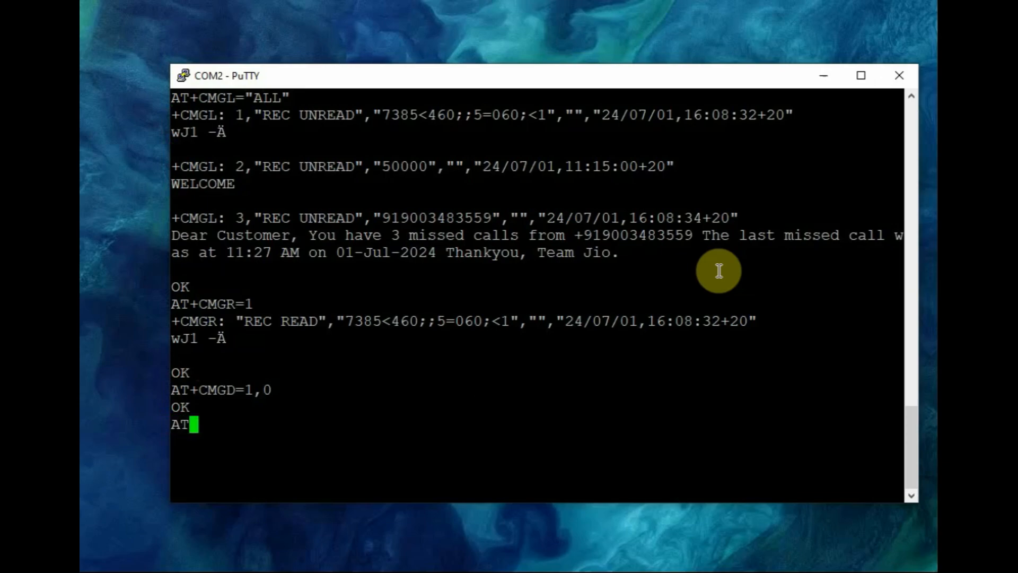
pyautogui.write('+')
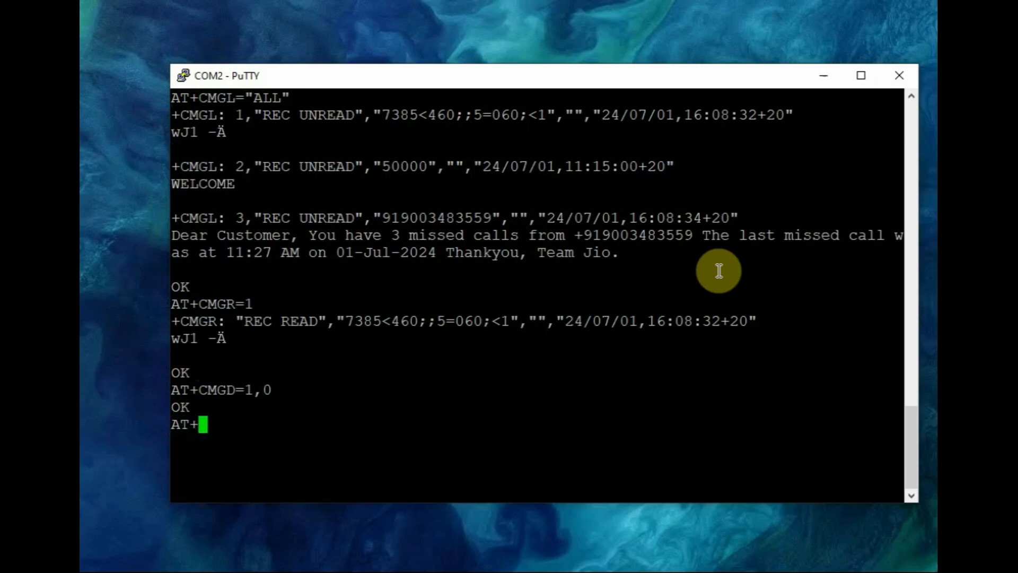
pyautogui.write('CMG')
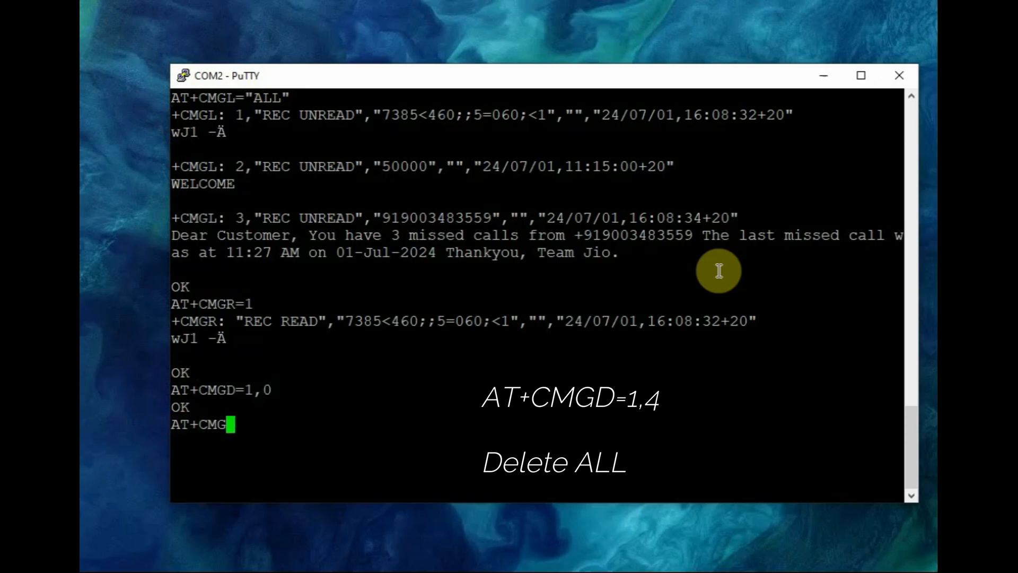
pyautogui.write('D=1,4')
pyautogui.write('AT+CMG')
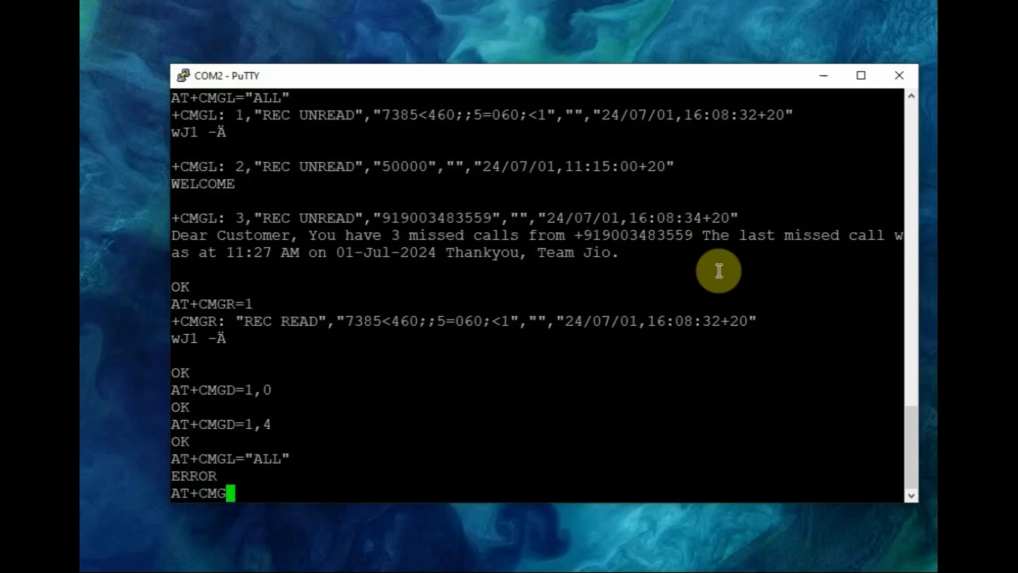
pyautogui.write('L="A')
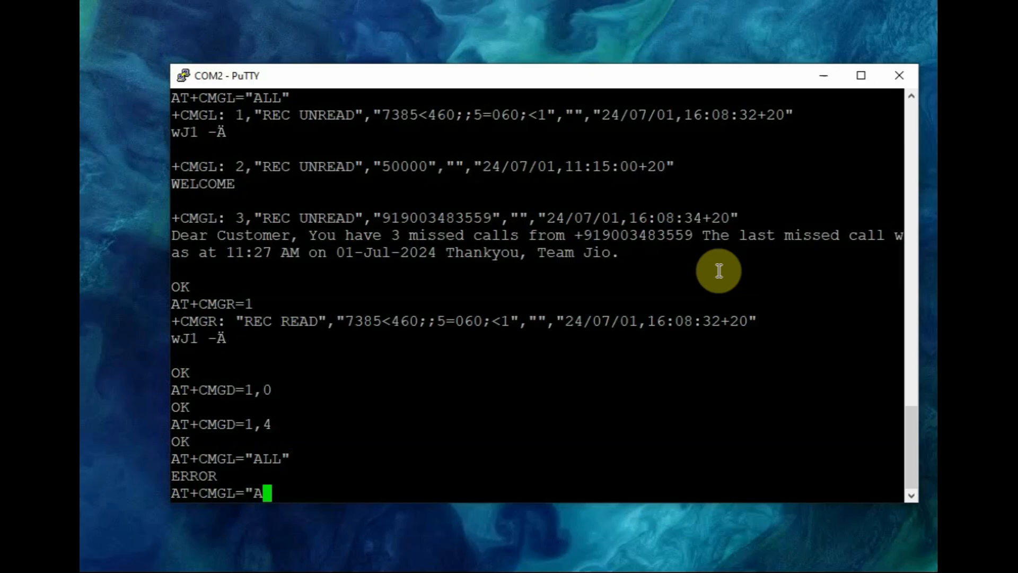
pyautogui.press('Return')
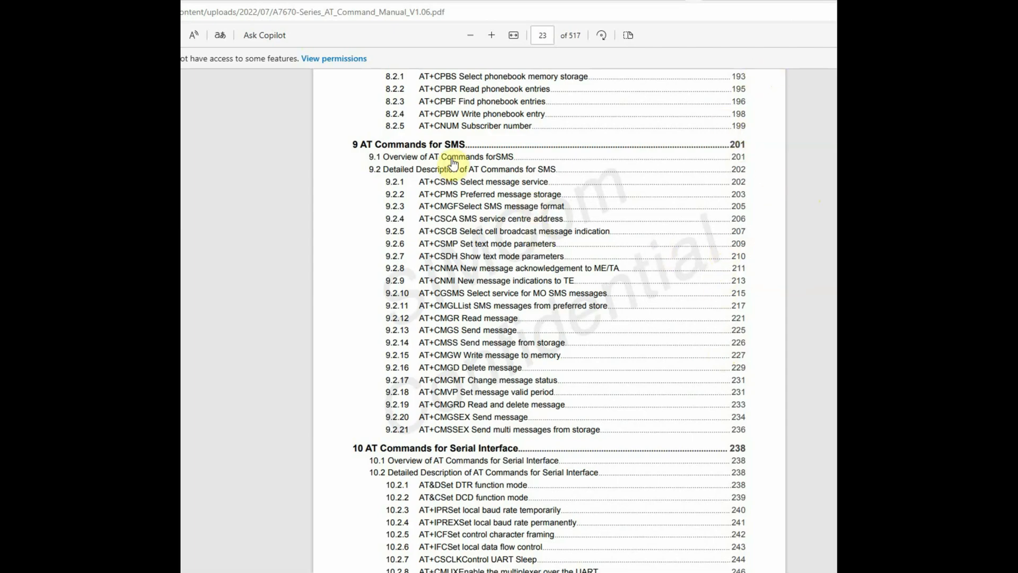
# Scroll the A7670 manual's table of contents through MQTT, SSL, GNSS, WiFi and error-code chapters.
pyautogui.scroll(3)
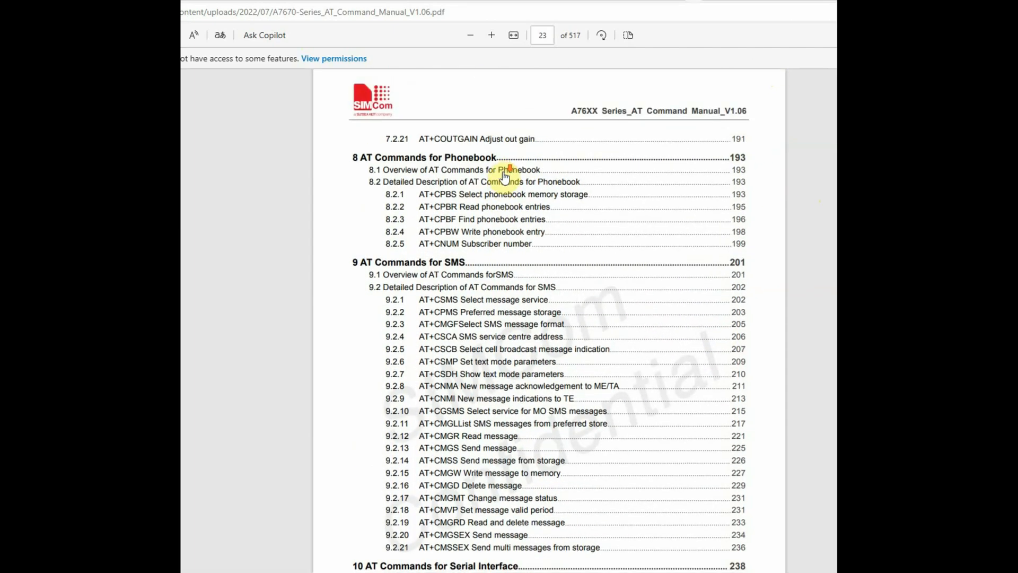
pyautogui.scroll(-3)
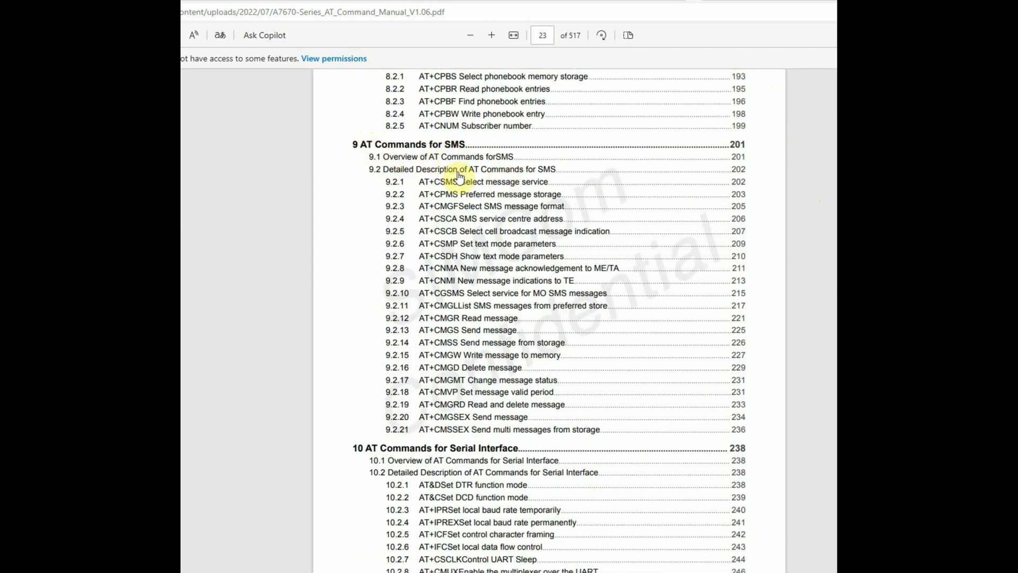
pyautogui.scroll(-3)
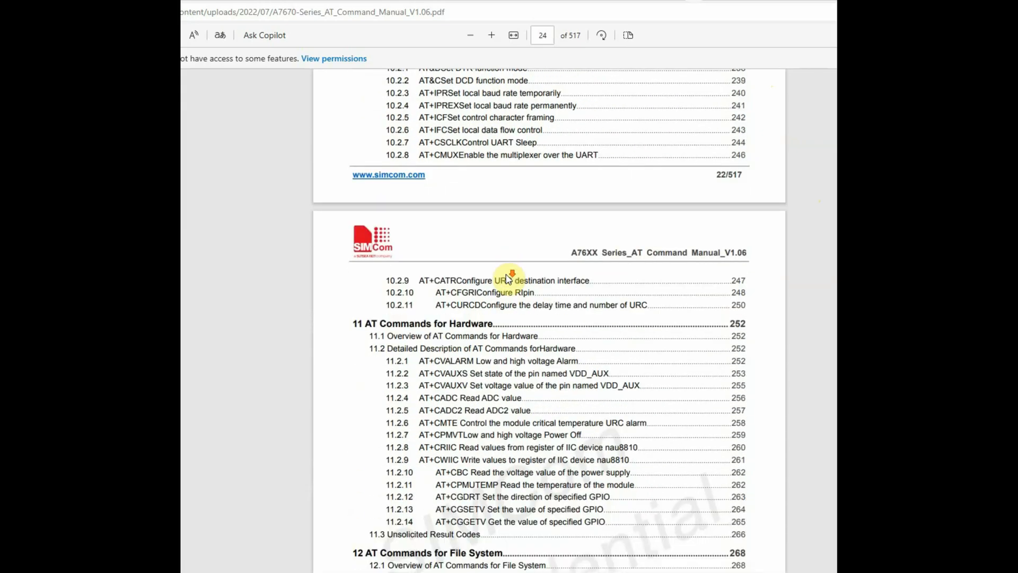
pyautogui.scroll(-3)
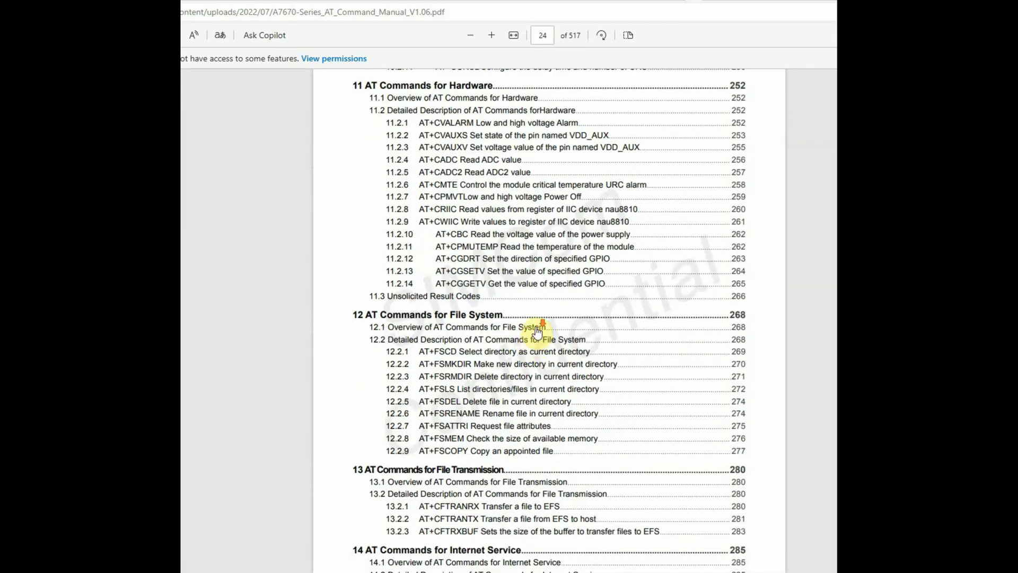
pyautogui.scroll(-3)
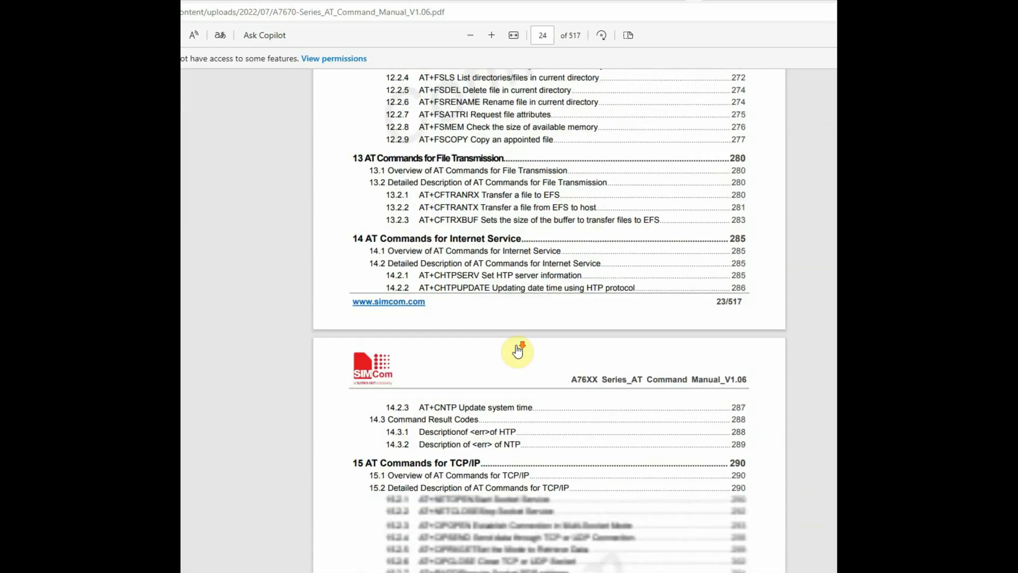
pyautogui.scroll(-3)
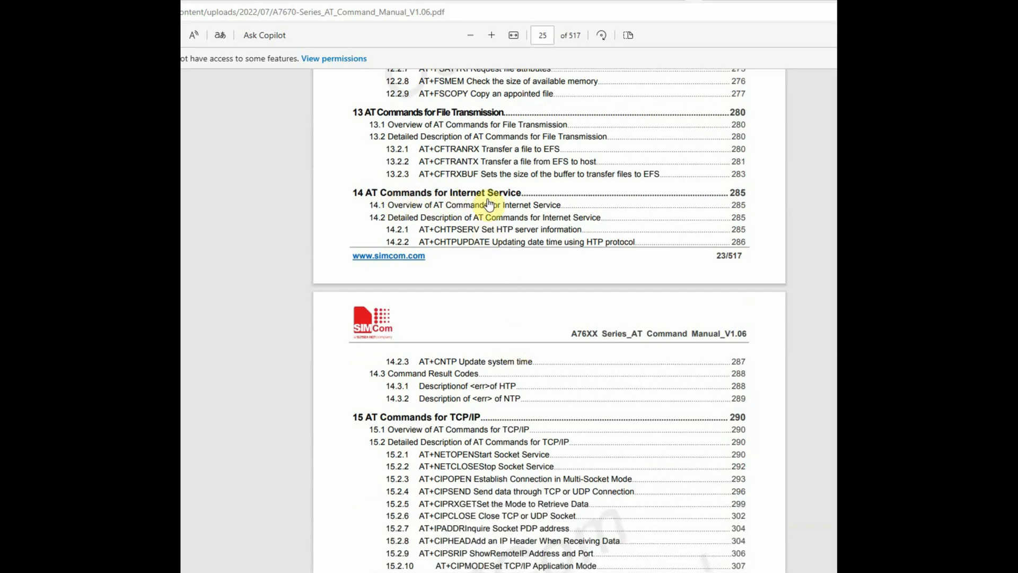
pyautogui.scroll(-3)
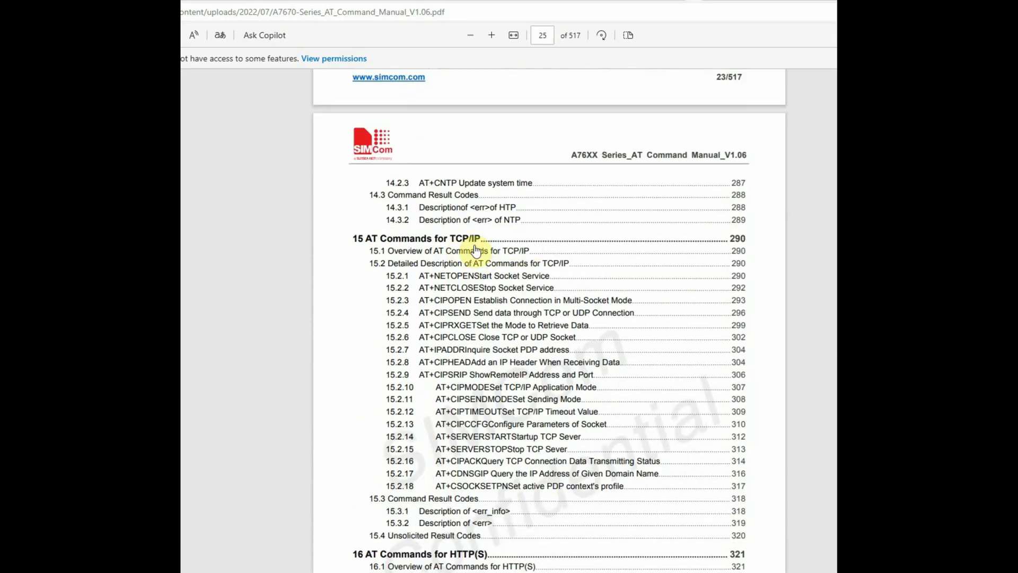
pyautogui.scroll(-3)
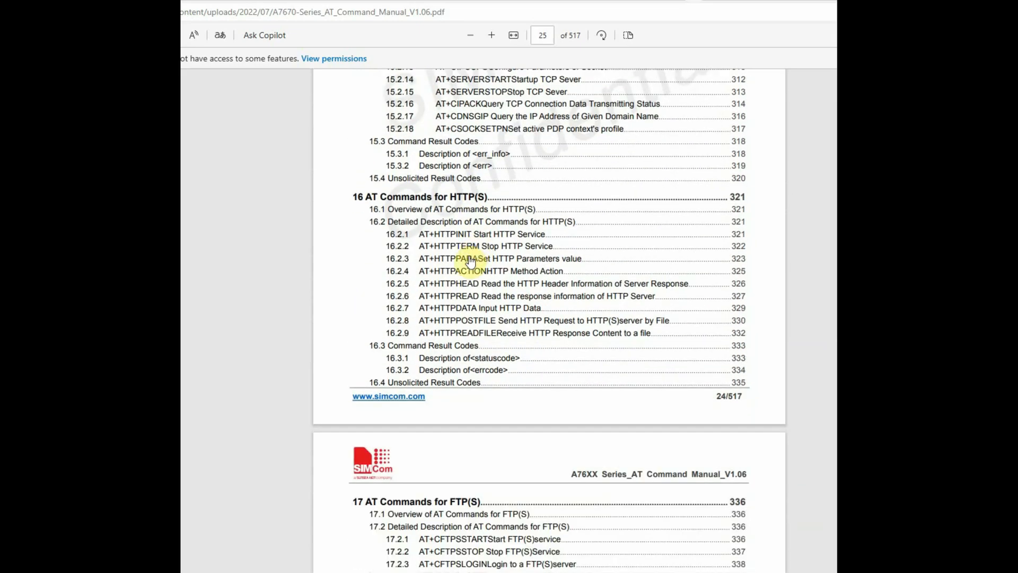
pyautogui.scroll(-3)
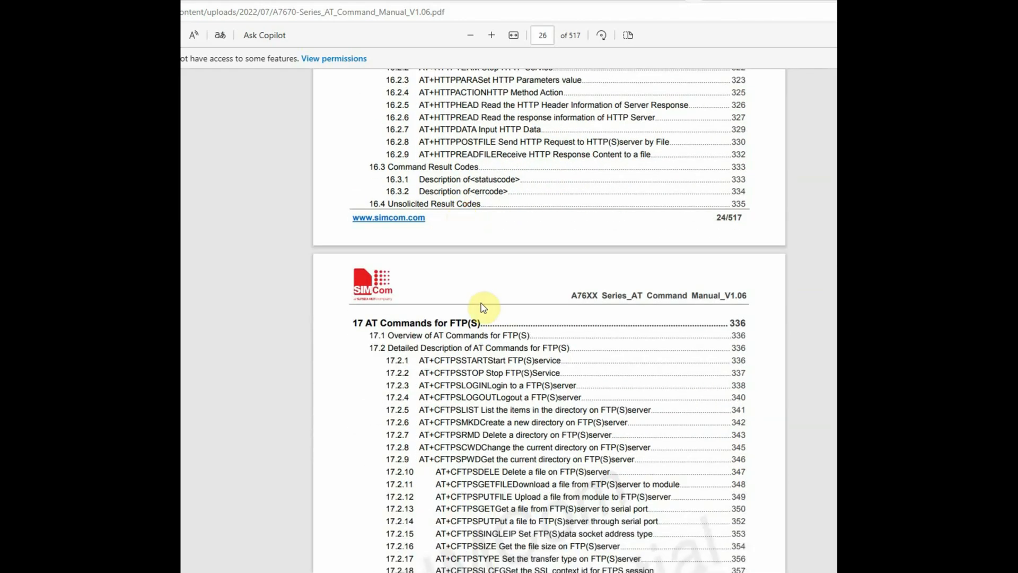
pyautogui.scroll(-3)
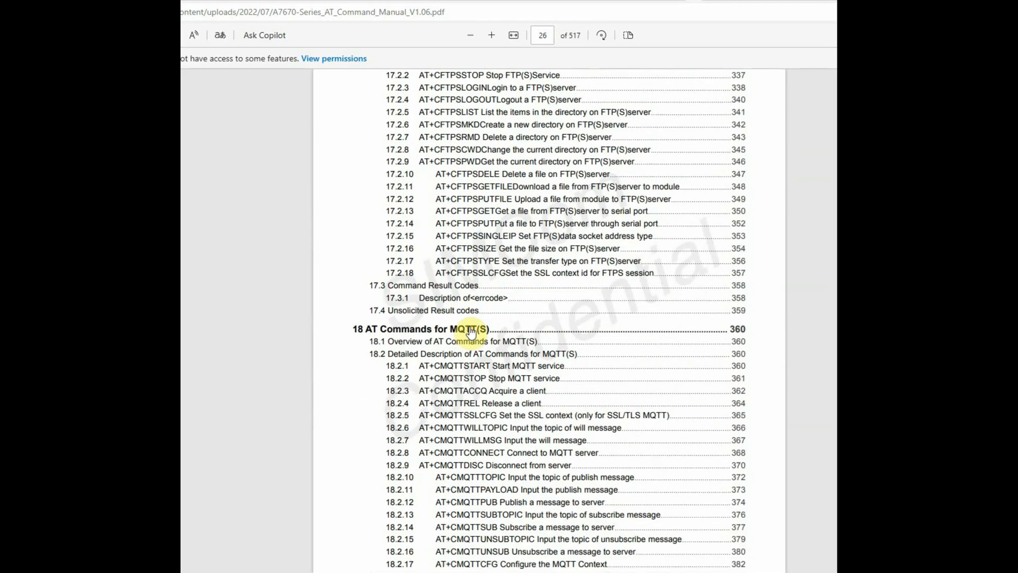
pyautogui.moveTo(471, 336)
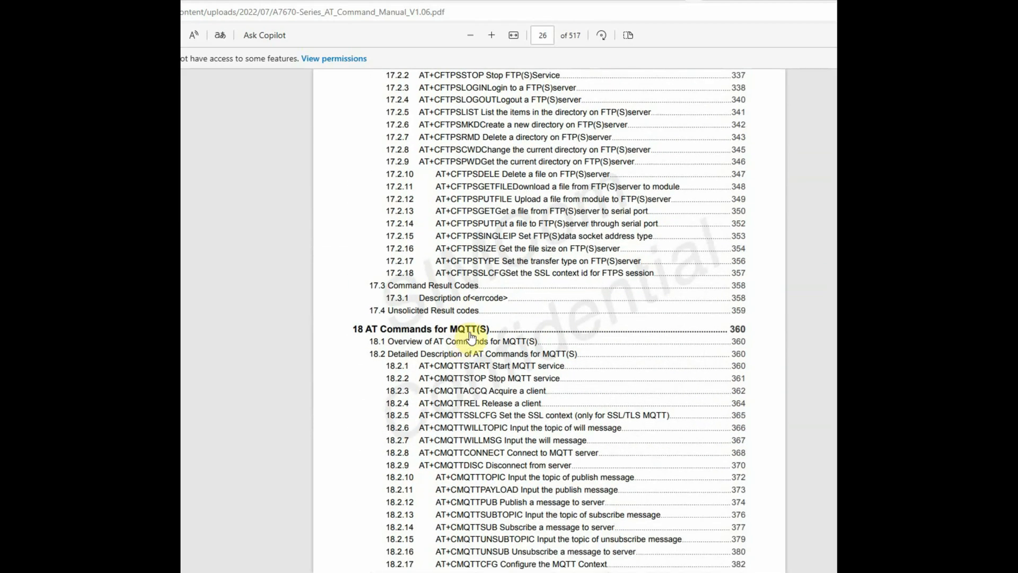
pyautogui.scroll(-3)
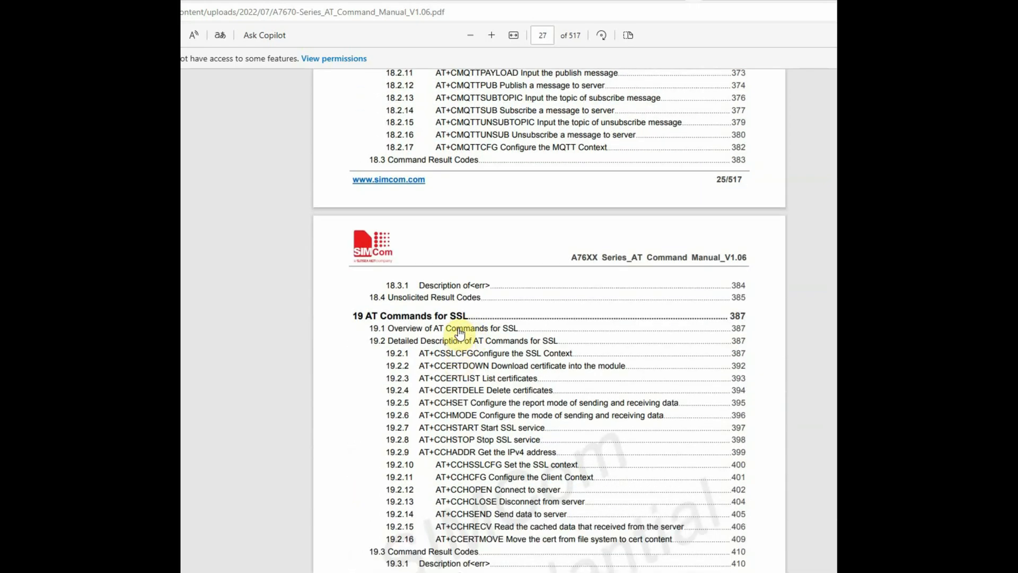
pyautogui.scroll(-3)
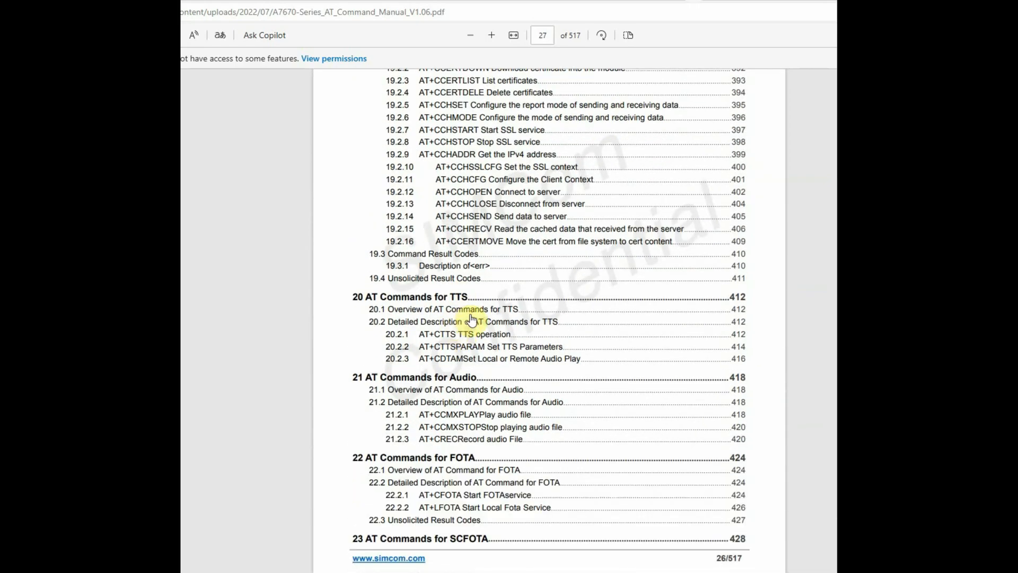
pyautogui.scroll(-3)
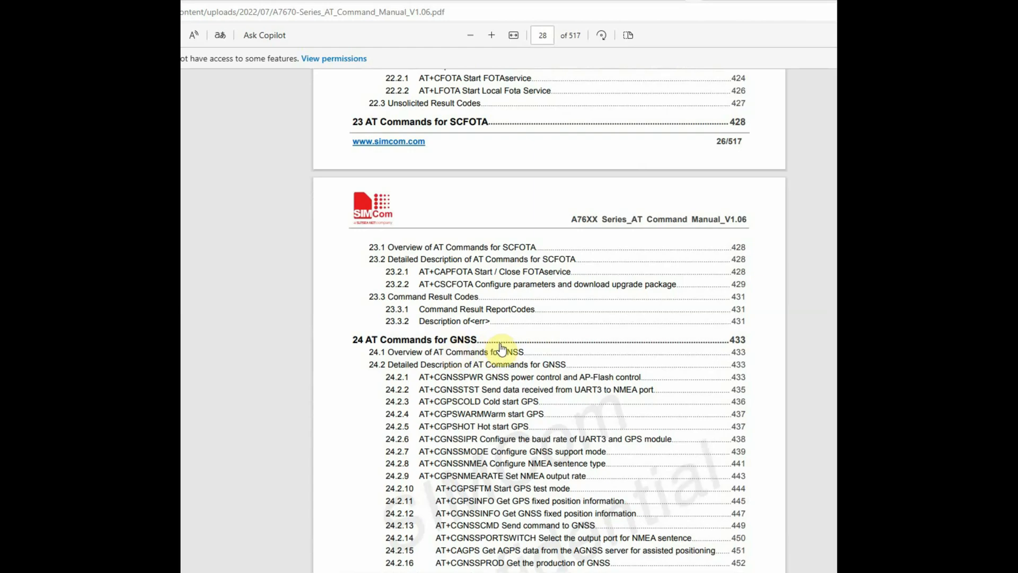
pyautogui.scroll(-3)
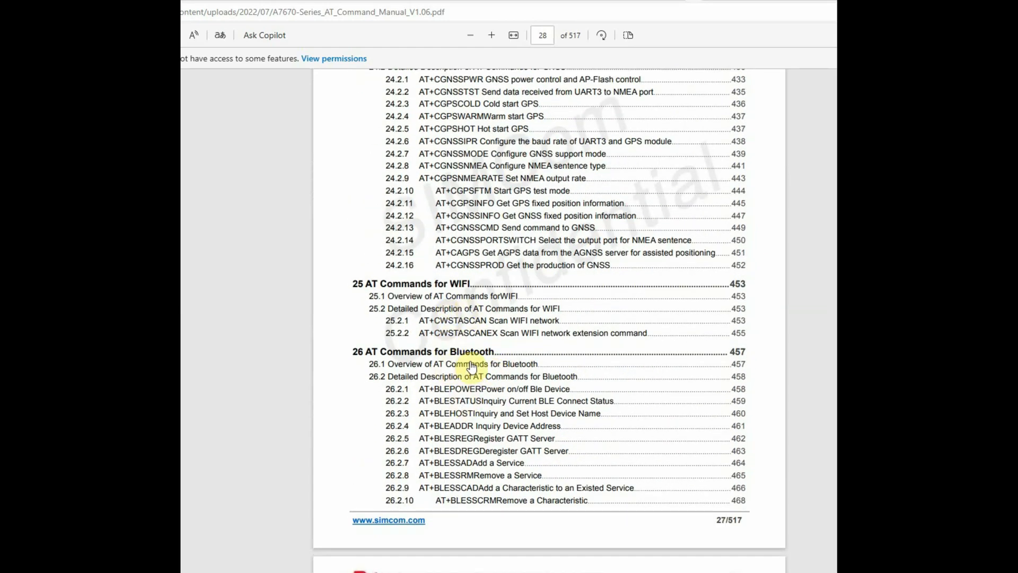
pyautogui.scroll(-3)
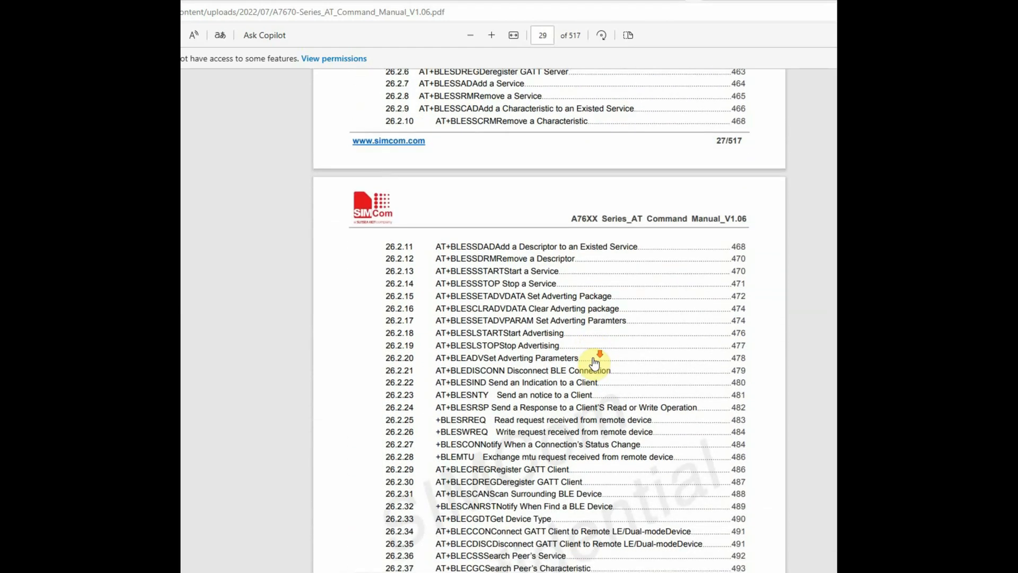
pyautogui.scroll(-3)
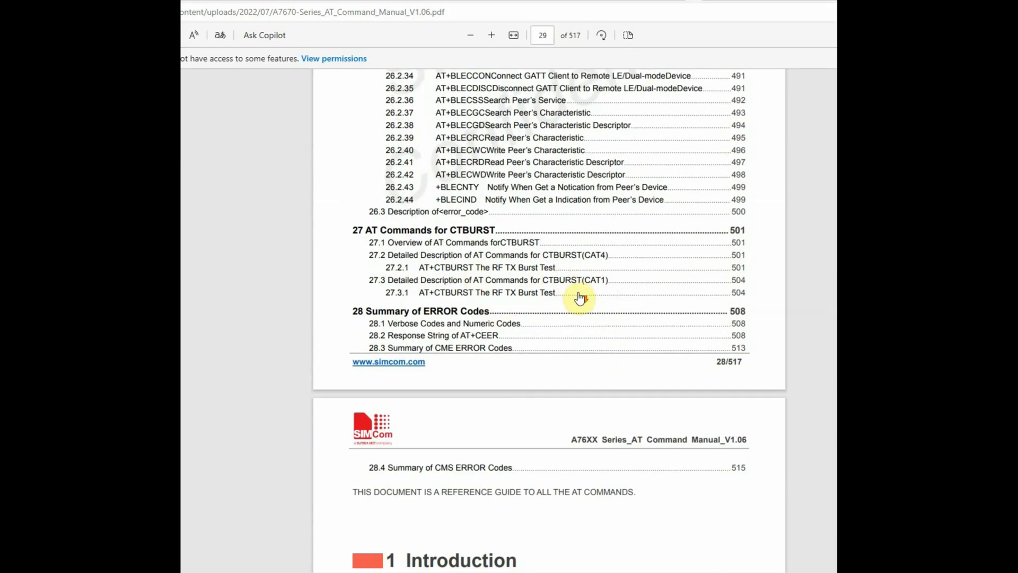
pyautogui.scroll(3)
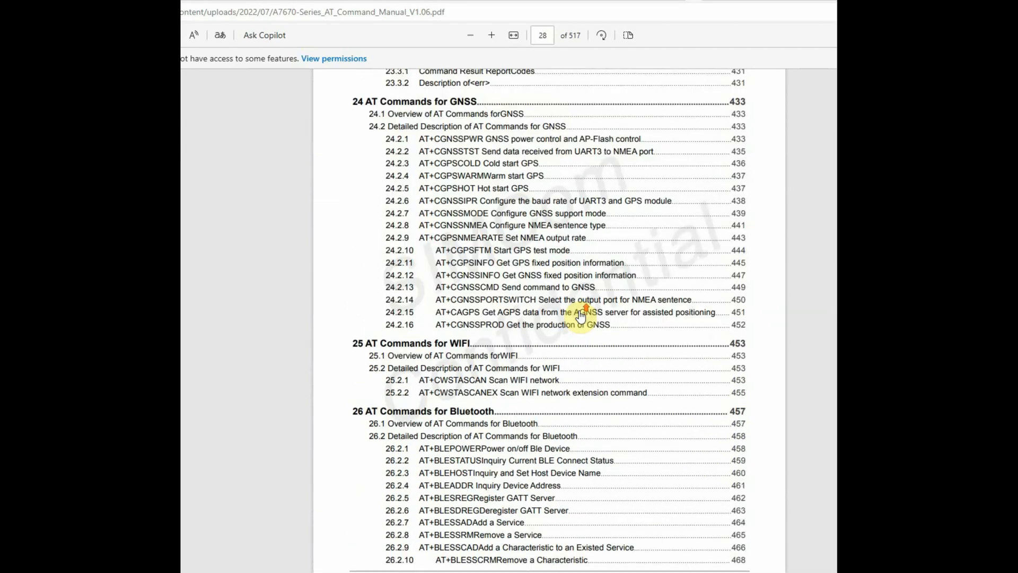
# View the AT+CGNSSPWR GNSS power control section on page 435 of the manual.
pyautogui.scroll(3)
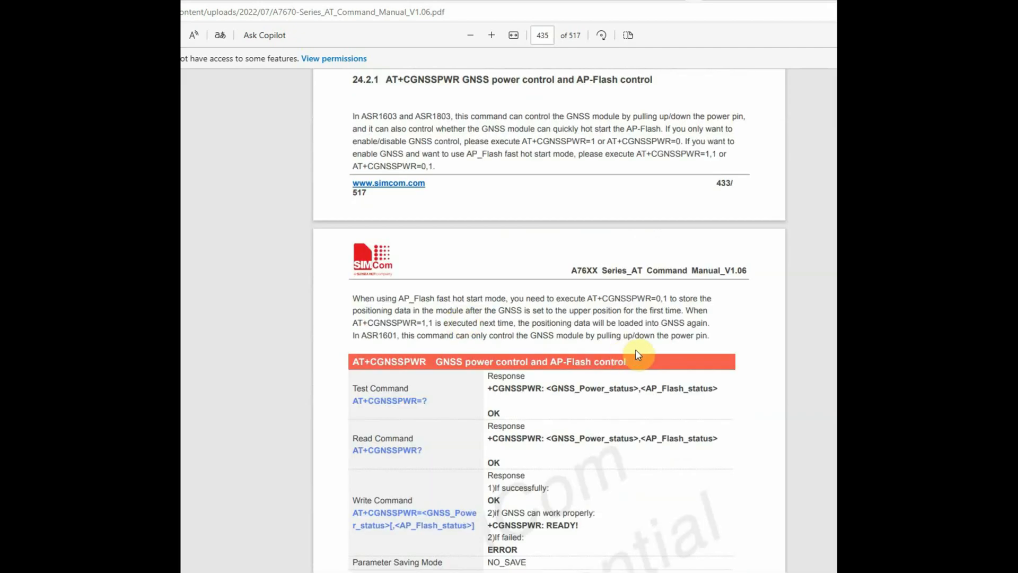
pyautogui.scroll(-3)
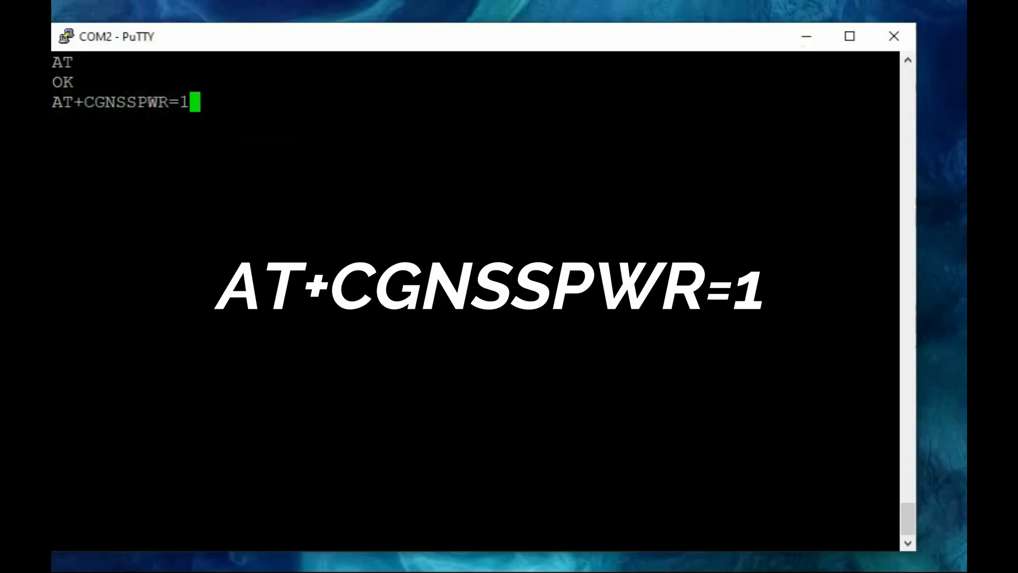
# Power on GNSS with AT+CGNSSPWR=1, then query AT+CGNSSPWR? showing 1,0,1 and READY.
pyautogui.press('Return')
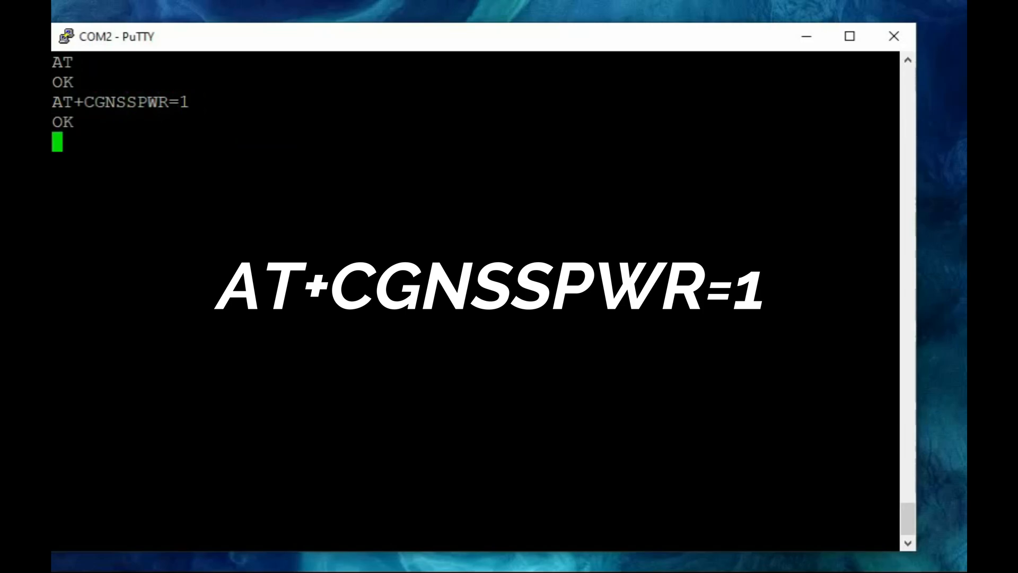
pyautogui.write('AT+C')
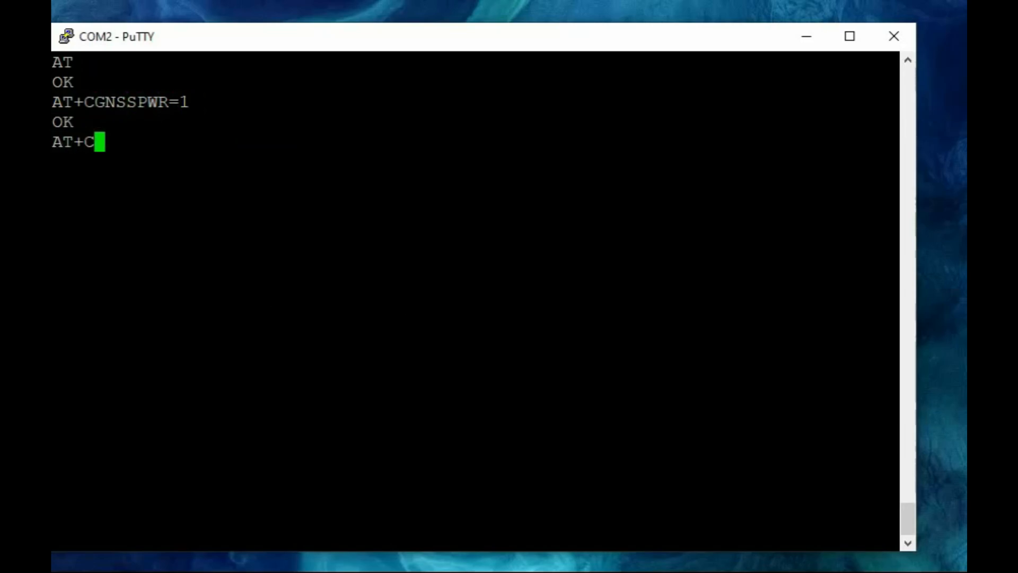
pyautogui.write('GNSSPWR')
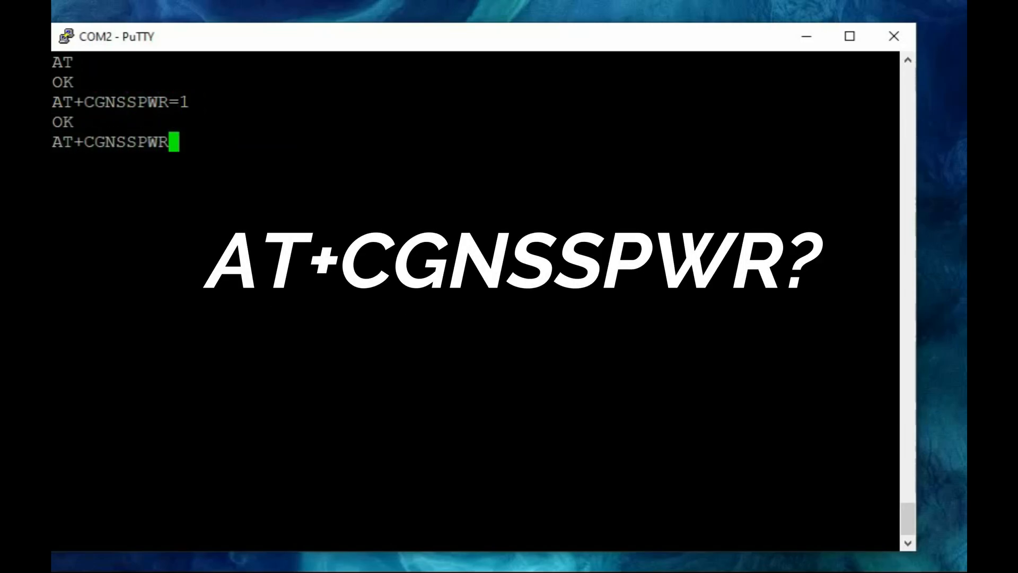
pyautogui.press('Return')
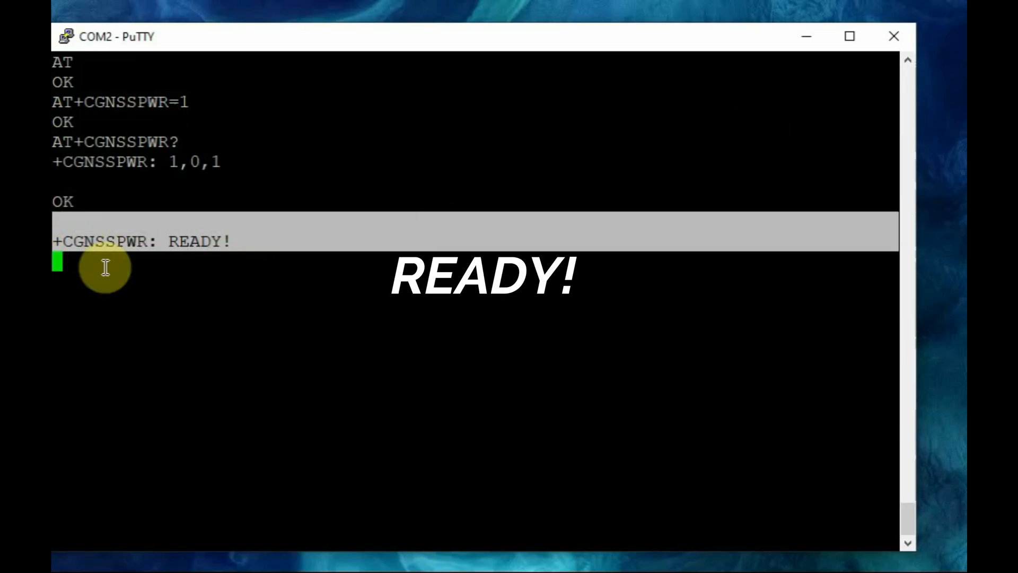
# Query the position with AT+CGNSSINFO, which returns empty fields.
pyautogui.write('A')
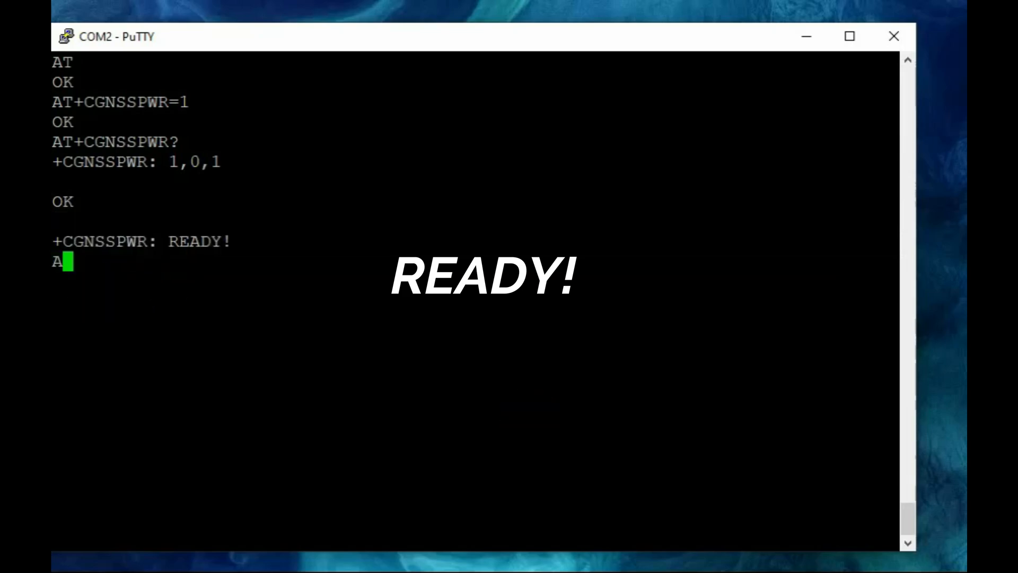
pyautogui.write('T+CGN')
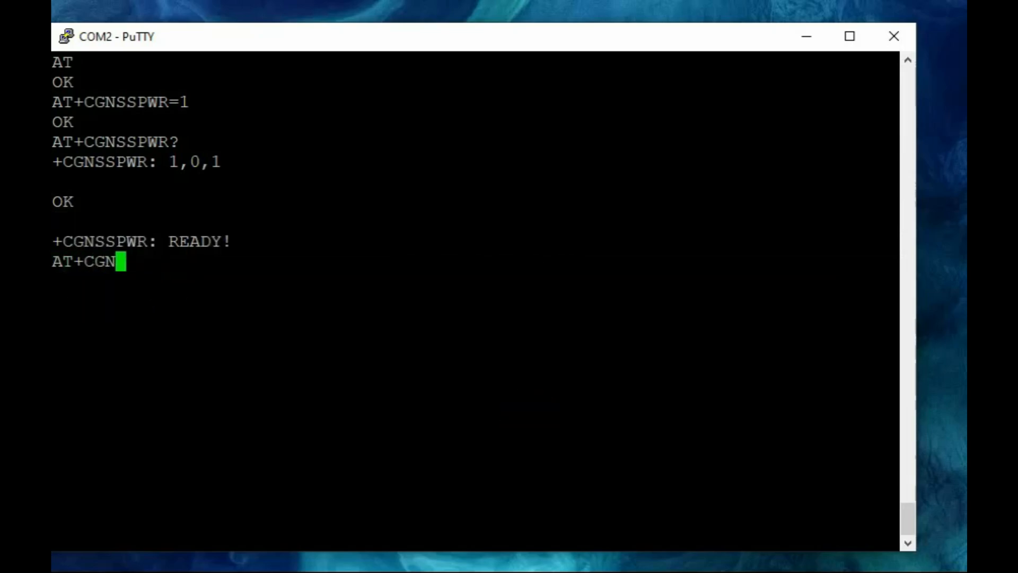
pyautogui.write('SSINFO')
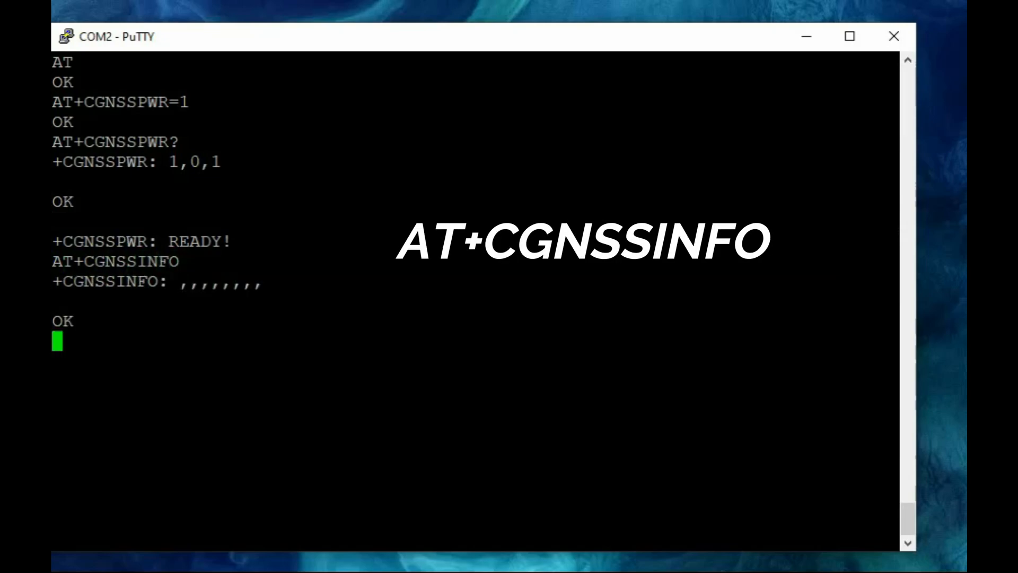
# Fetch AGPS assistance data with AT+CAGPS.
pyautogui.write('AT')
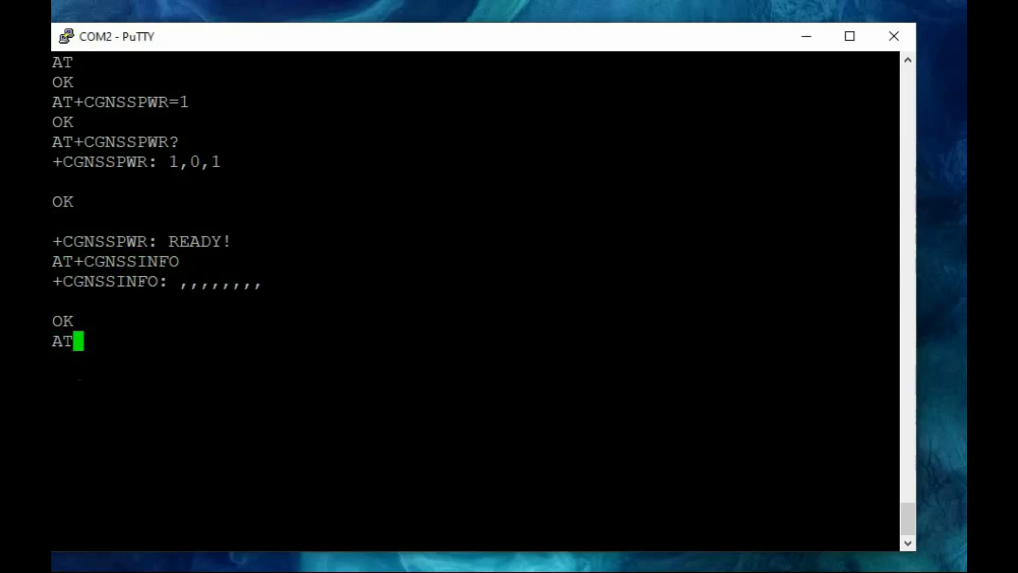
pyautogui.write('+CA')
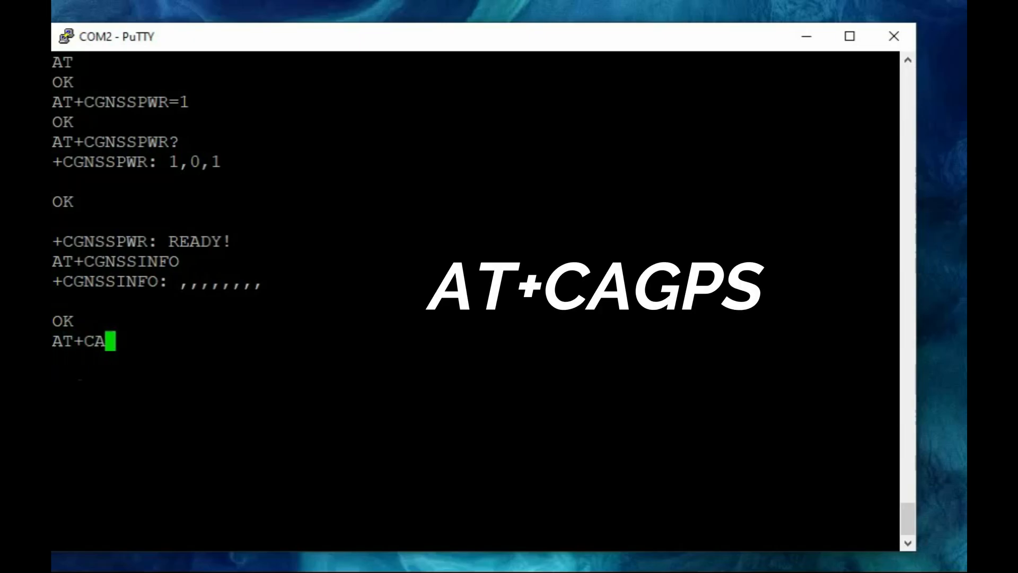
pyautogui.press('Return')
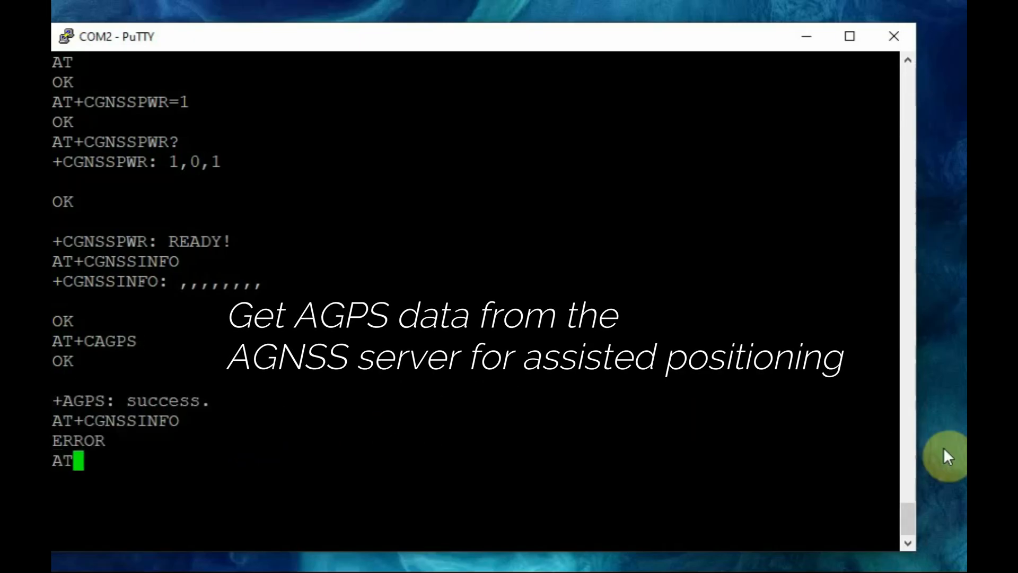
# Query the GNSS position fix again with AT+CGNSSINFO.
pyautogui.write('+CG')
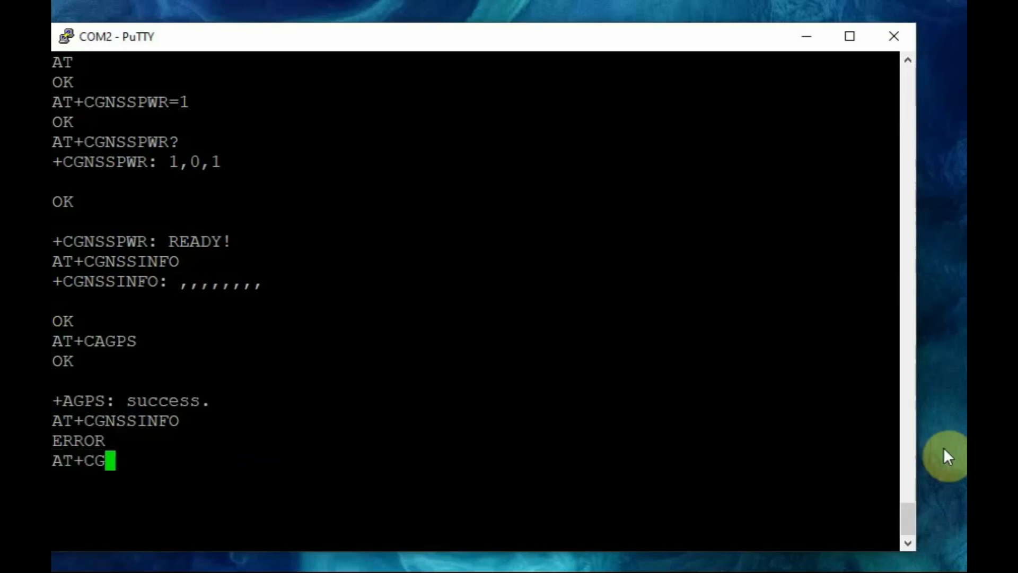
pyautogui.write('NSSINFO')
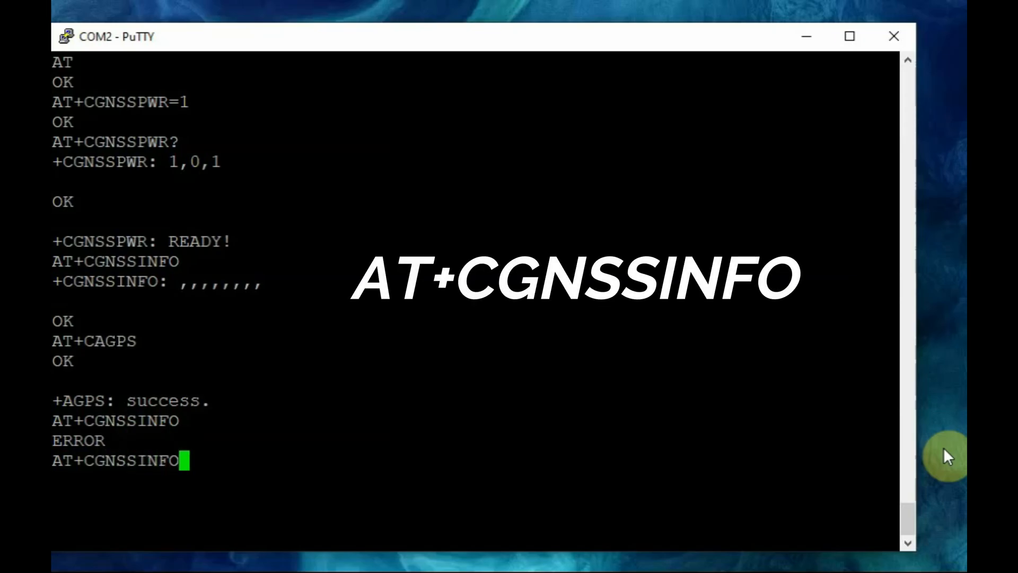
pyautogui.press('Return')
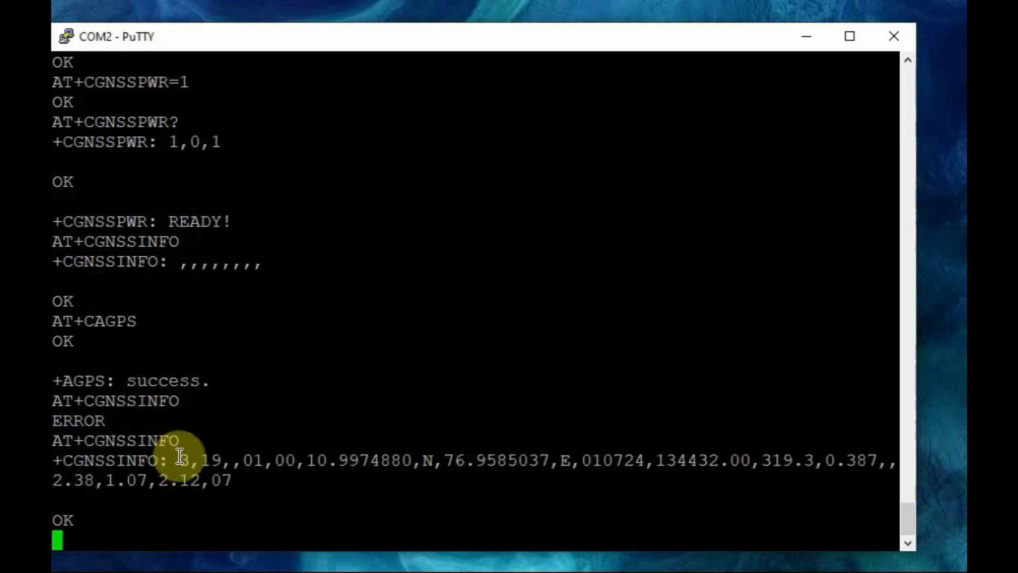
pyautogui.moveTo(188, 461)
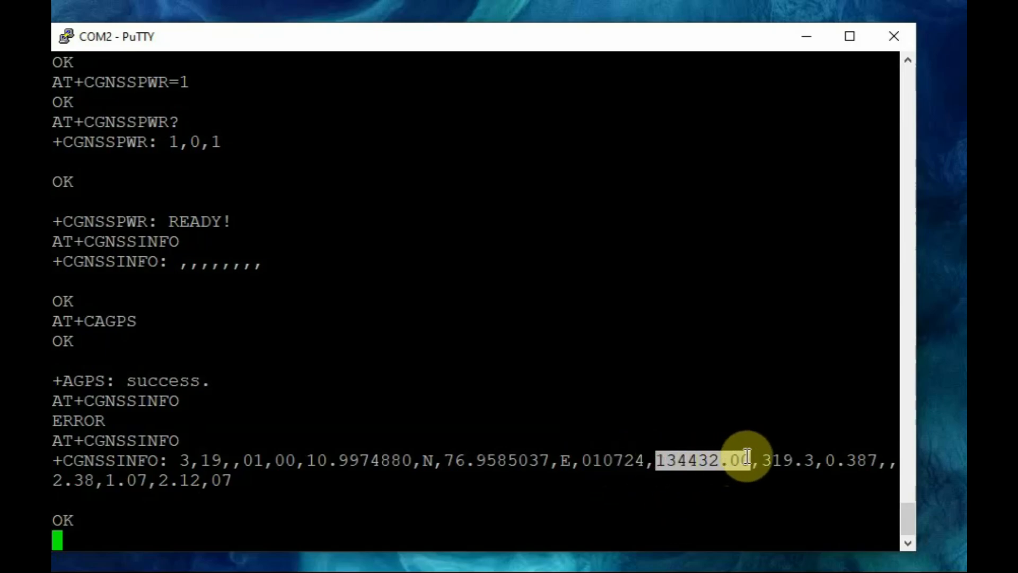
pyautogui.moveTo(186, 461)
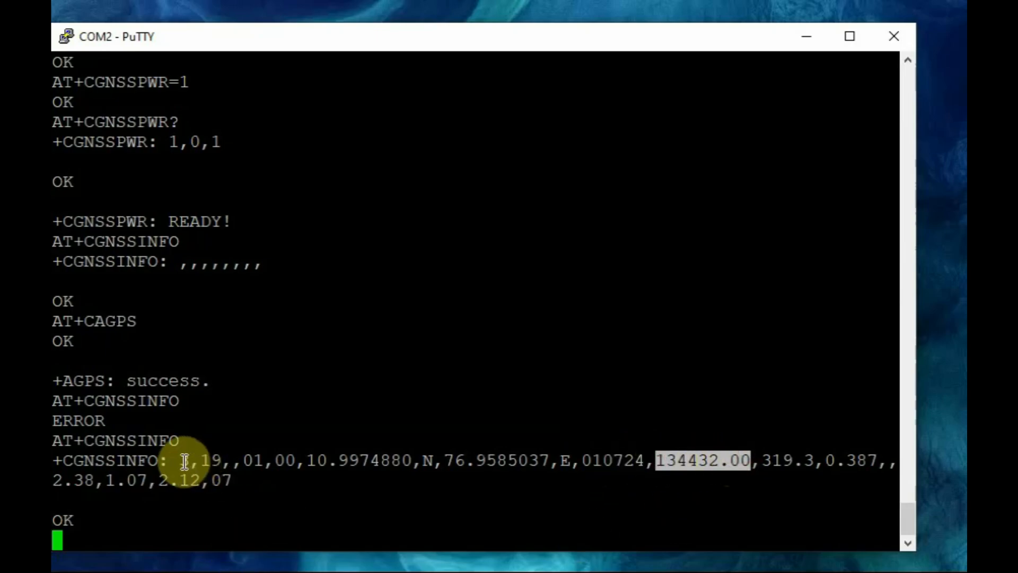